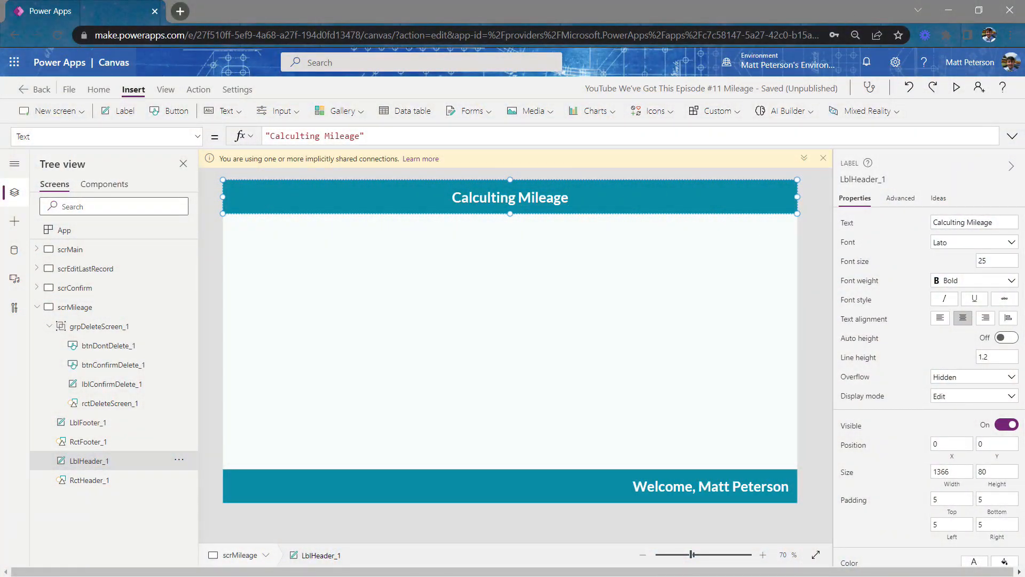
mouse_move(15, 254)
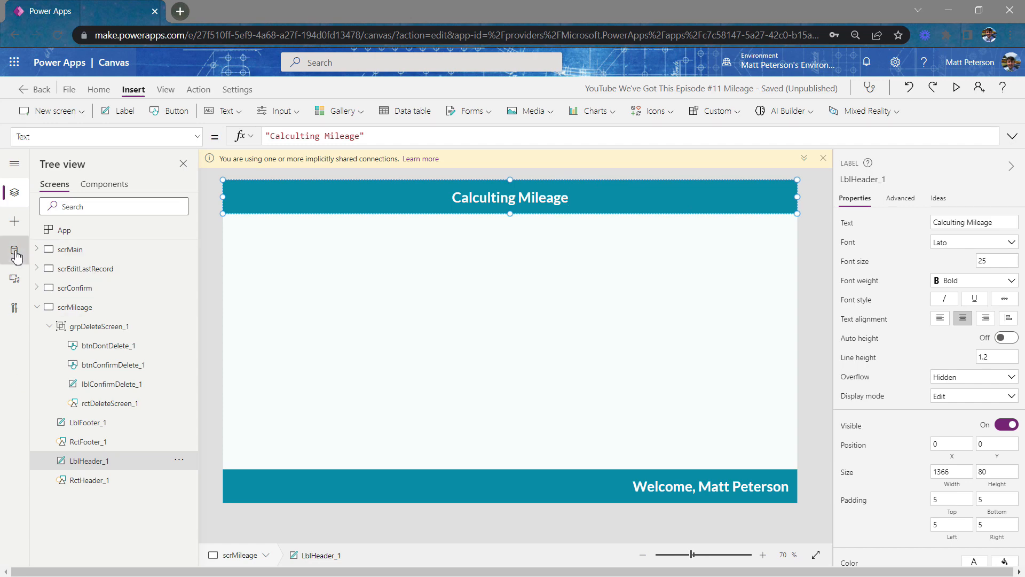
Step: Insert a text label, move it lower on the screen, and set its text to 'Mileage'
click(14, 250)
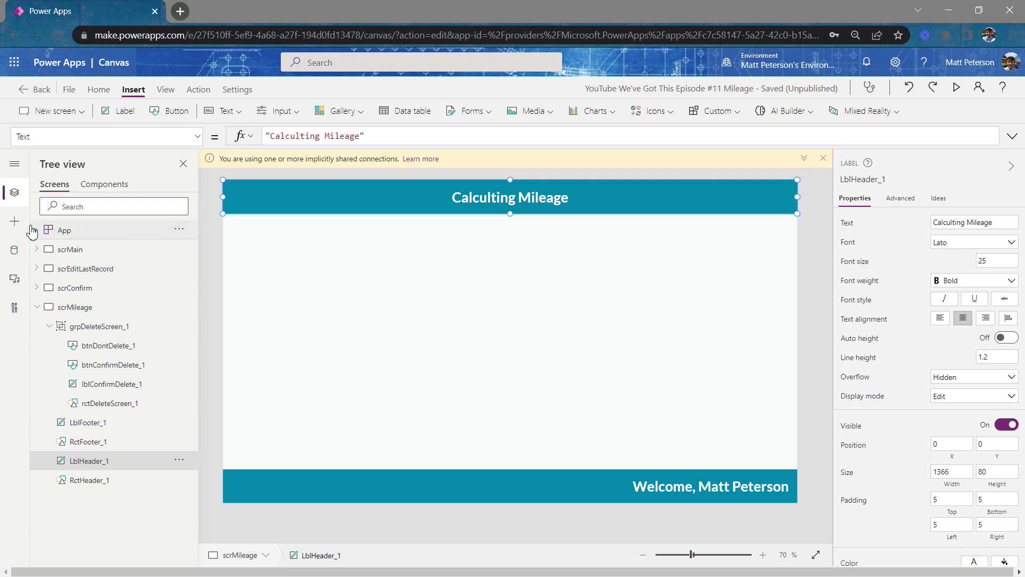
click(14, 222)
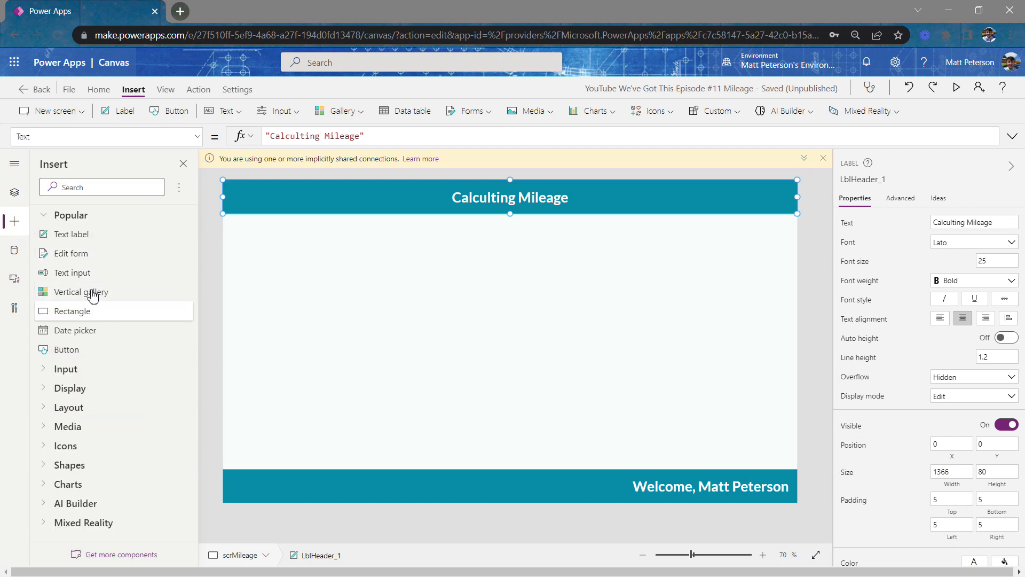
mouse_move(71, 233)
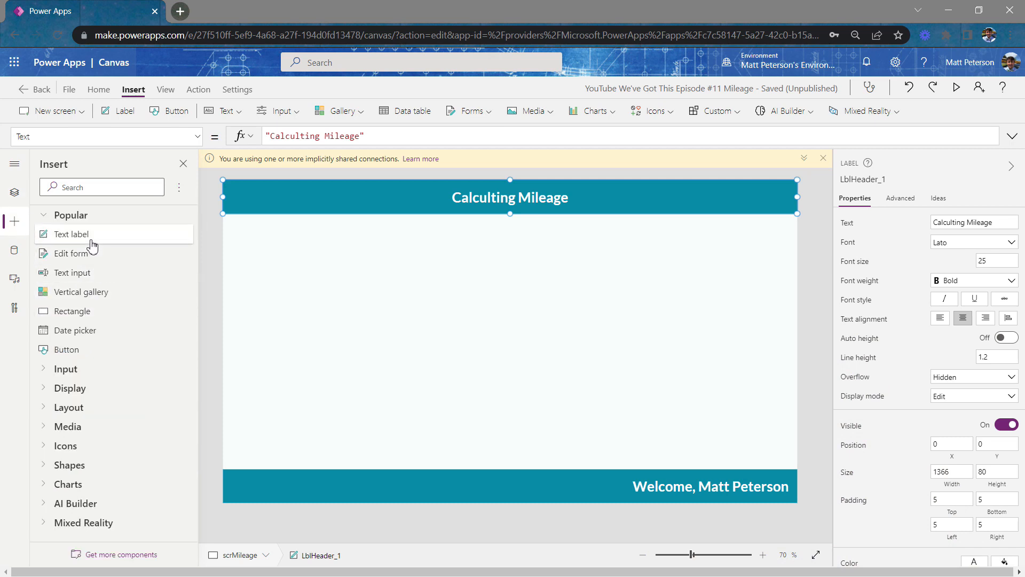
click(69, 234)
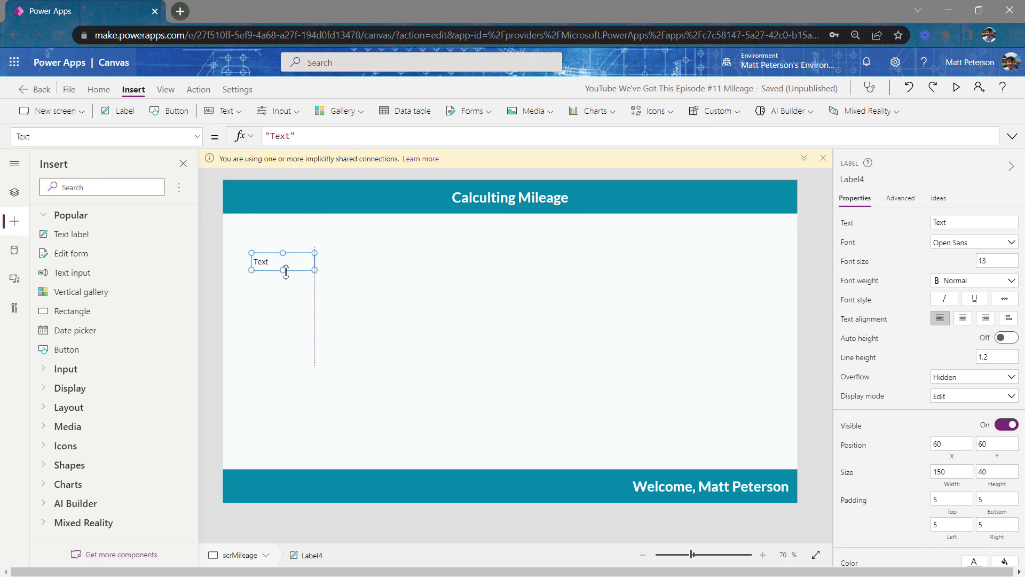
drag(284, 262, 270, 329)
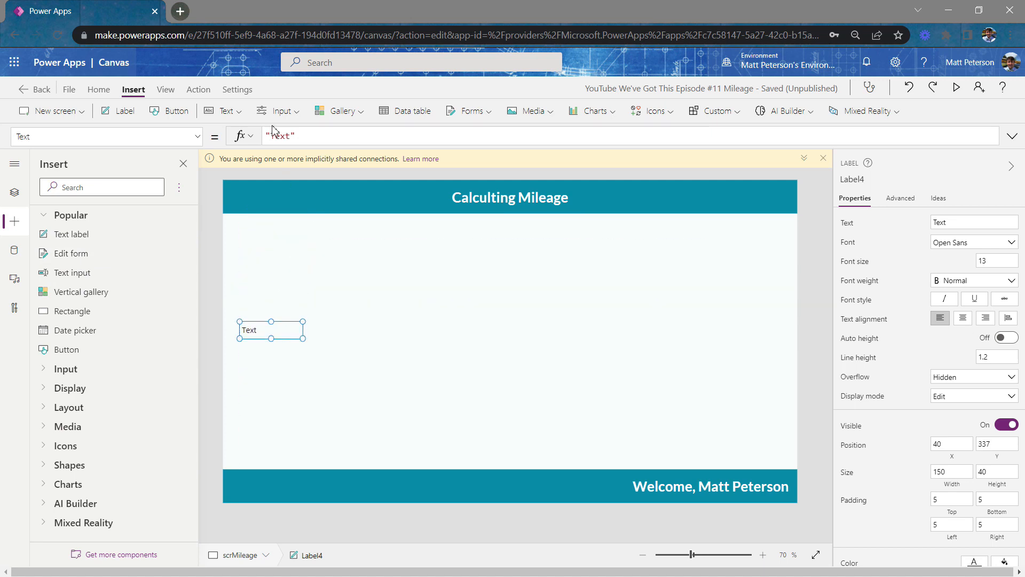
double_click(279, 135)
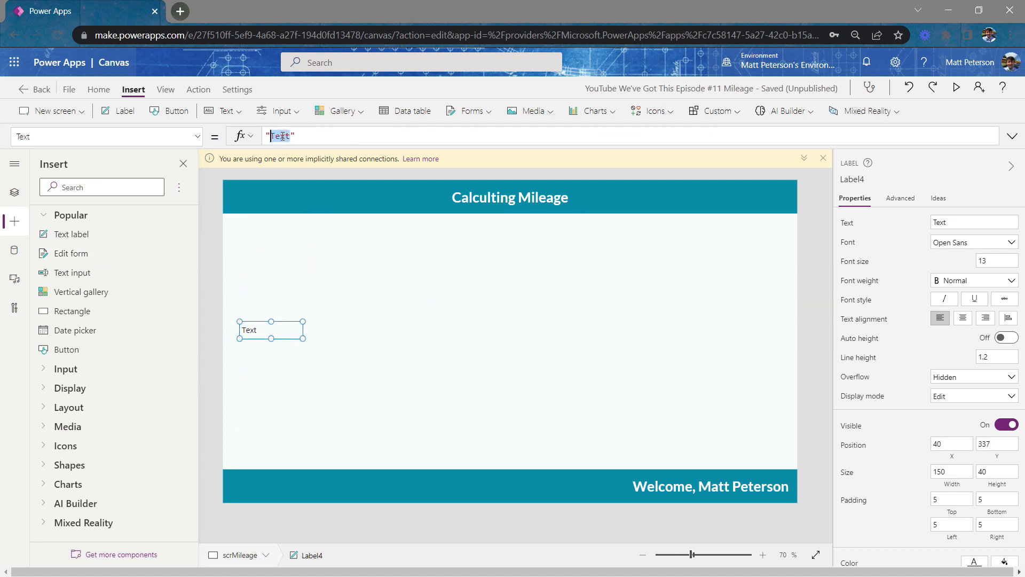
text(MI)
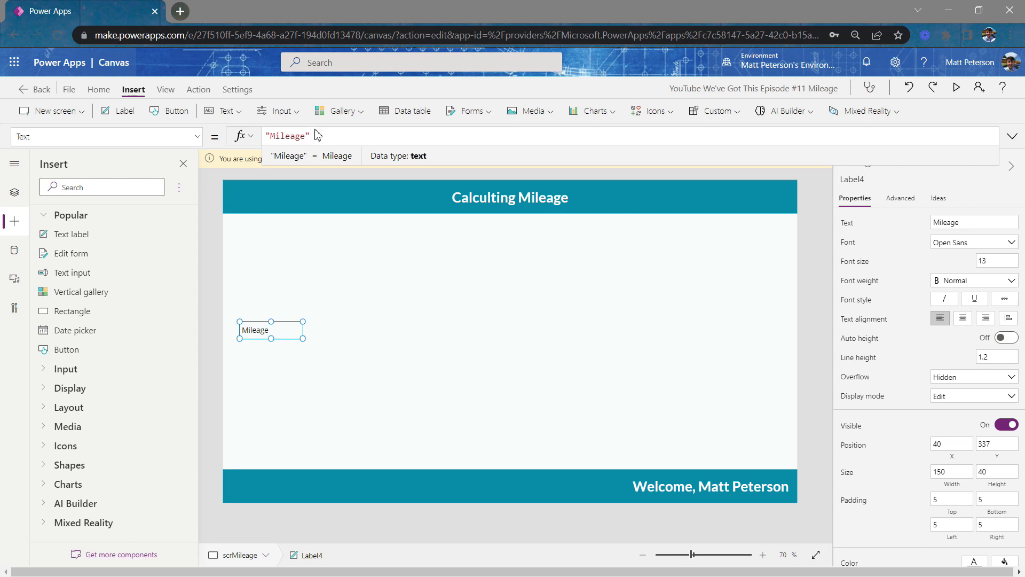
mouse_move(87, 273)
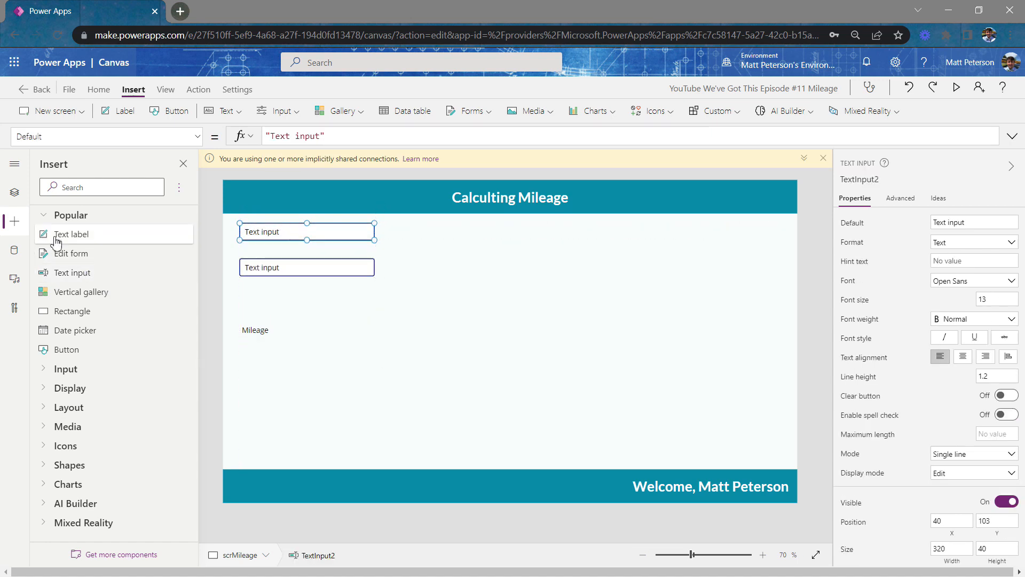
Step: Rename TextInput2 to inpStart and TextInput4 to inpEnd in Tree view
click(14, 193)
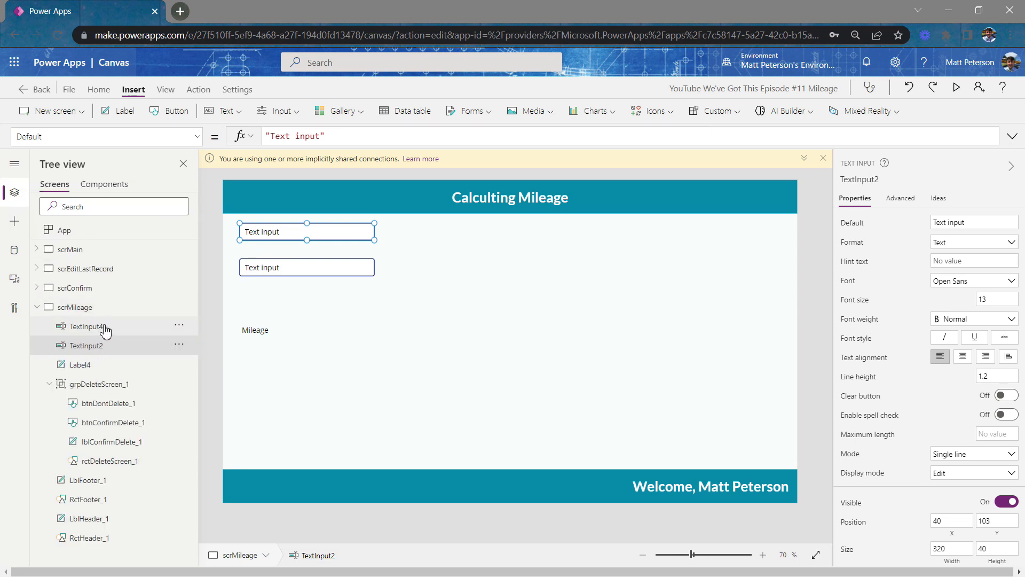
double_click(88, 345)
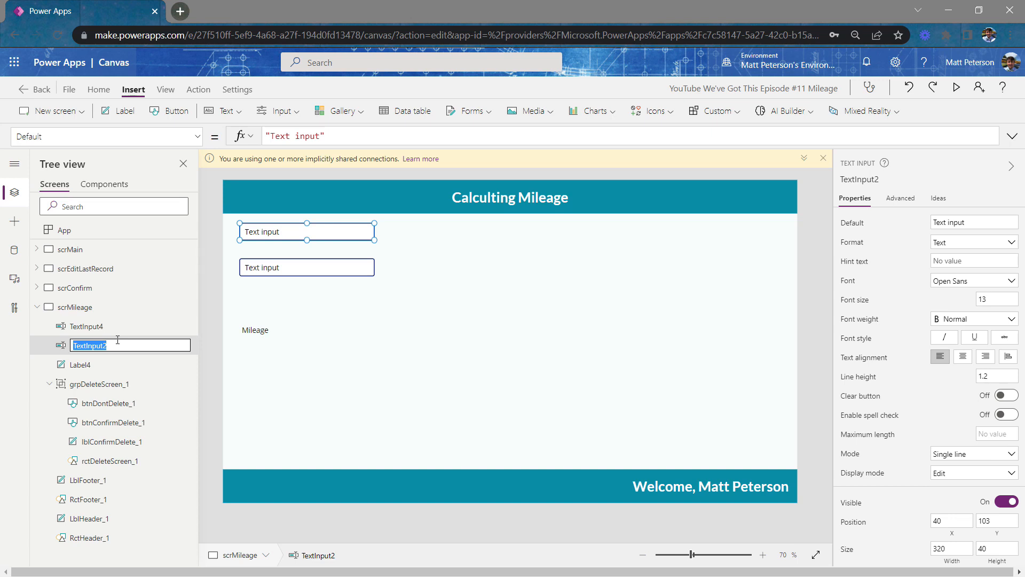
text(inpStart)
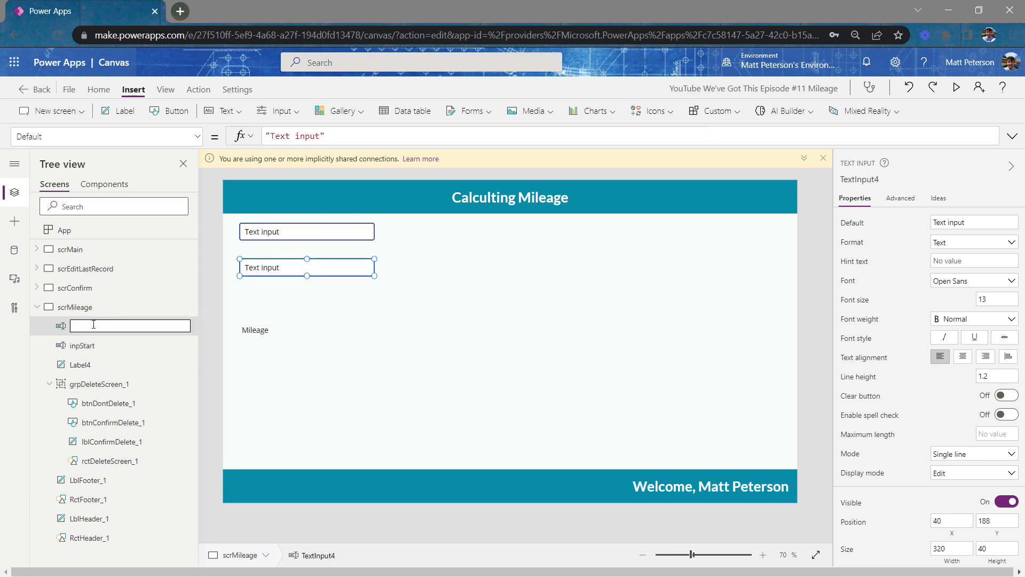
text(inpen)
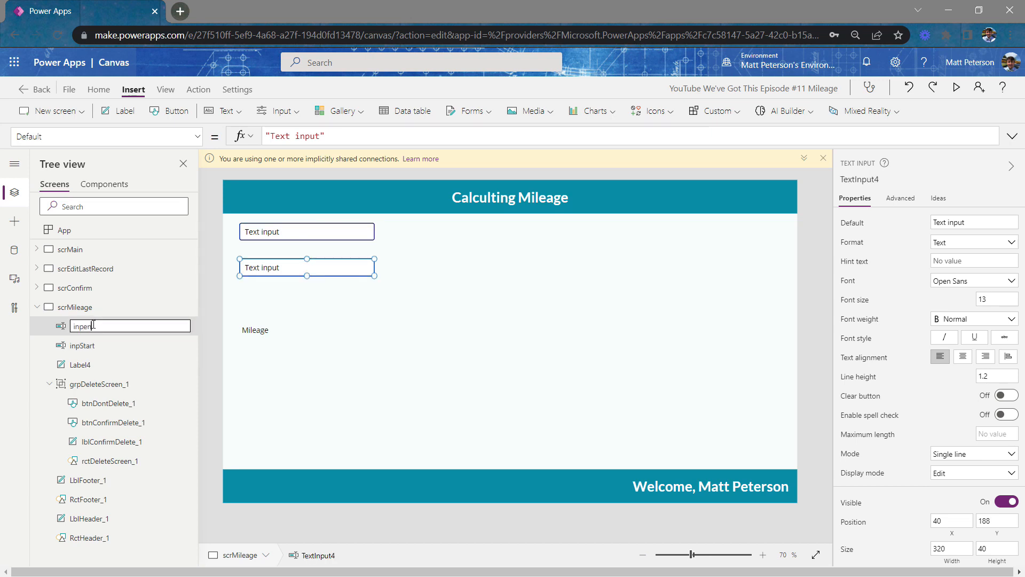
key(Backspace)
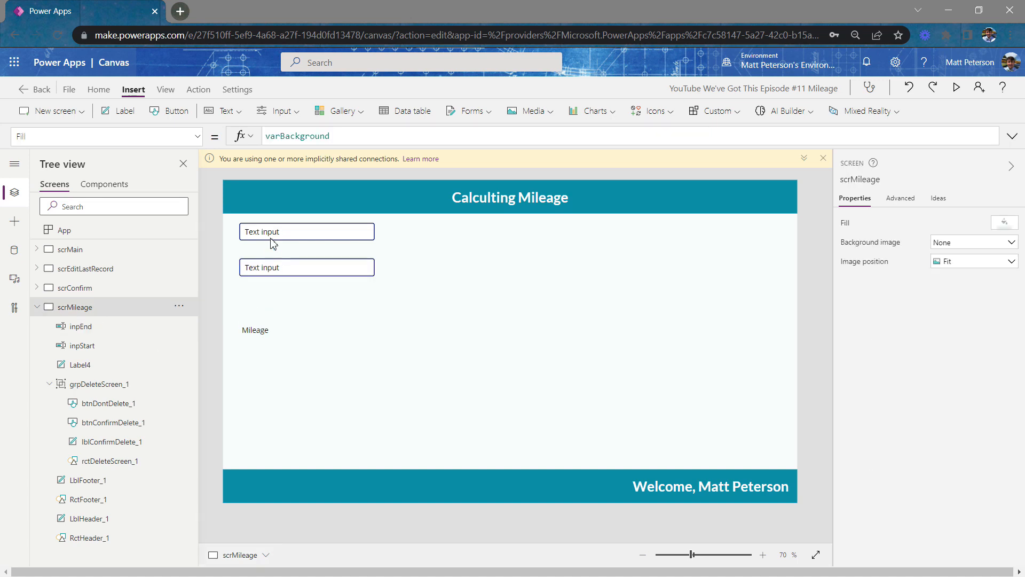
Step: Clear both inputs' defaults and set hints 'Starting Destination' and 'Ending Destination'
click(306, 231)
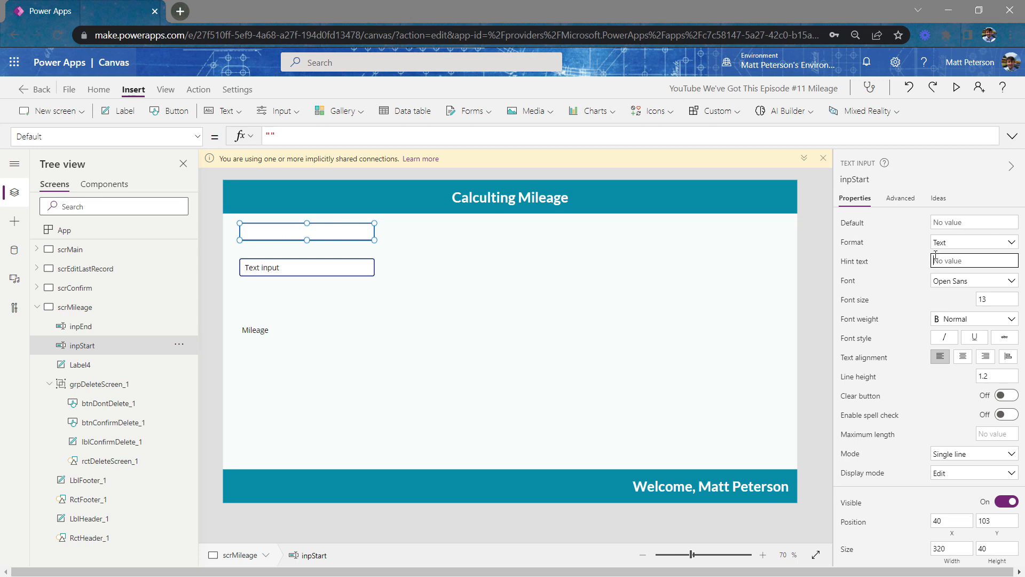
text(S)
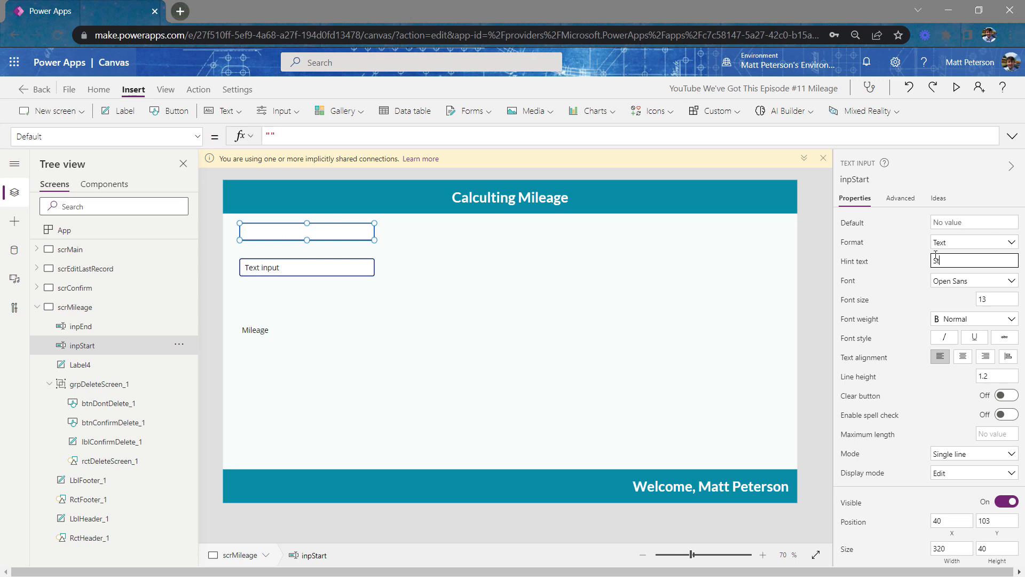
text(StartingD)
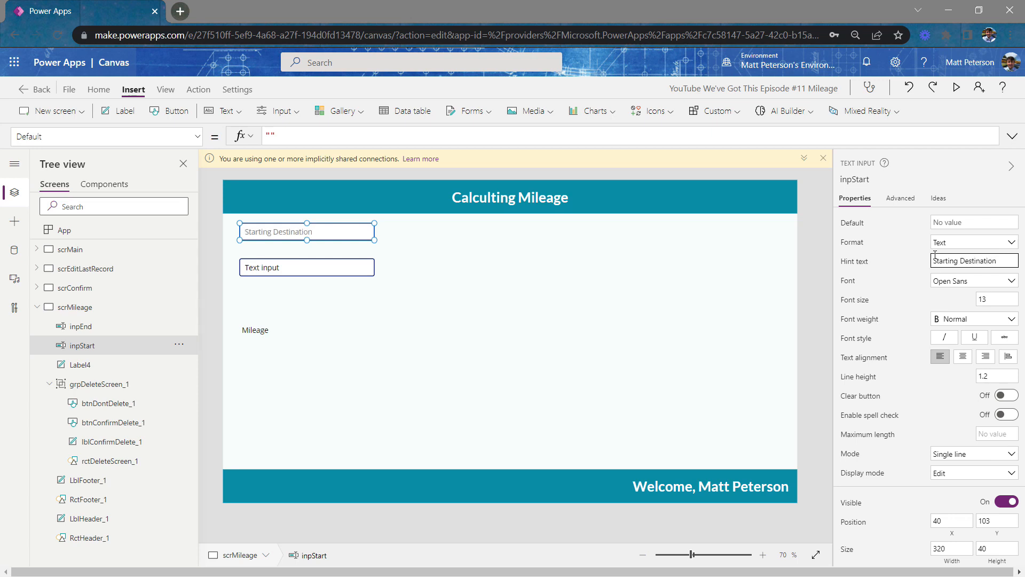
click(306, 267)
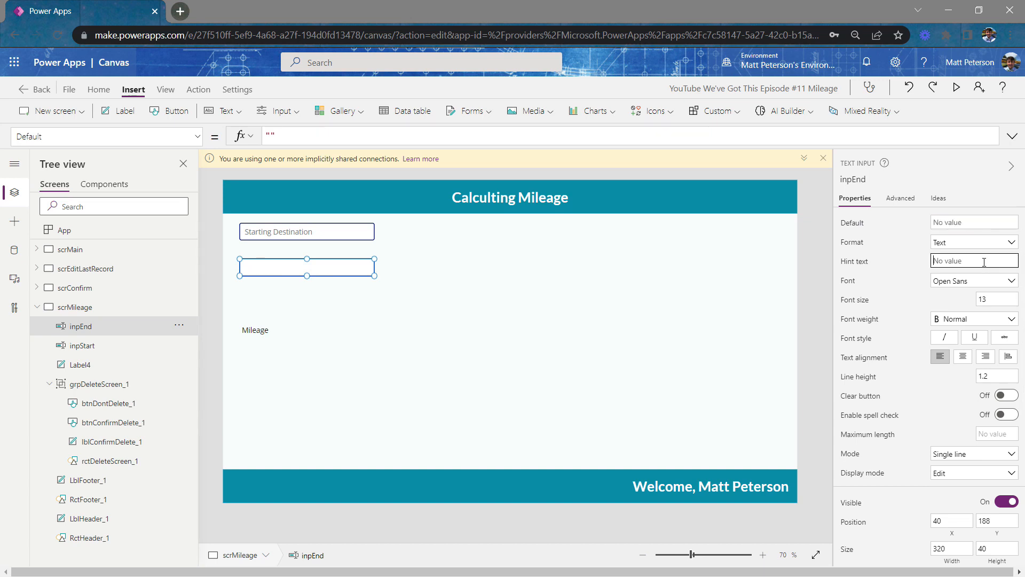
text(Ending Destination)
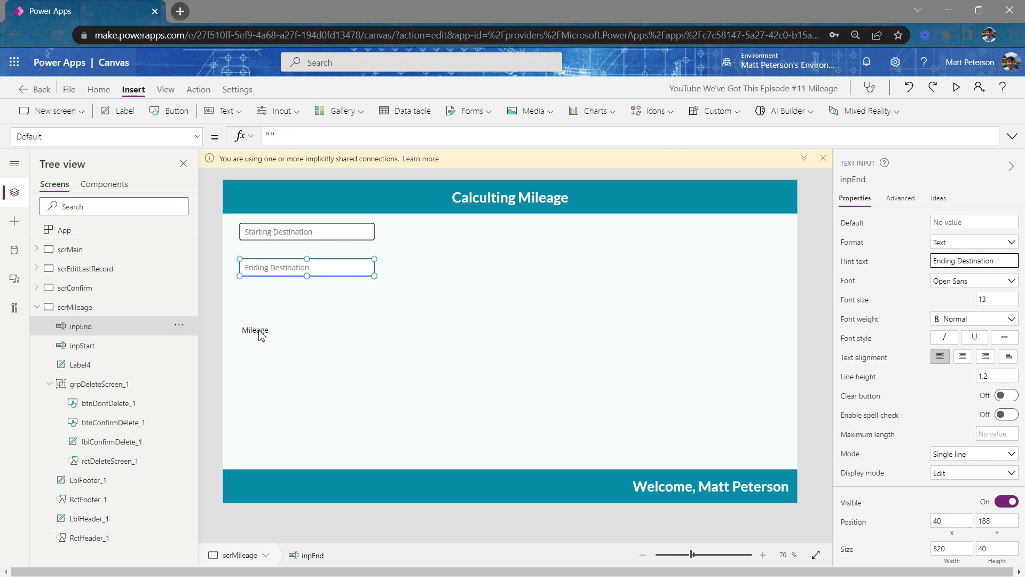
Step: Start the label's Text formula as "Mileage" & BingMaps.GetRouteV3("Driving",
click(255, 330)
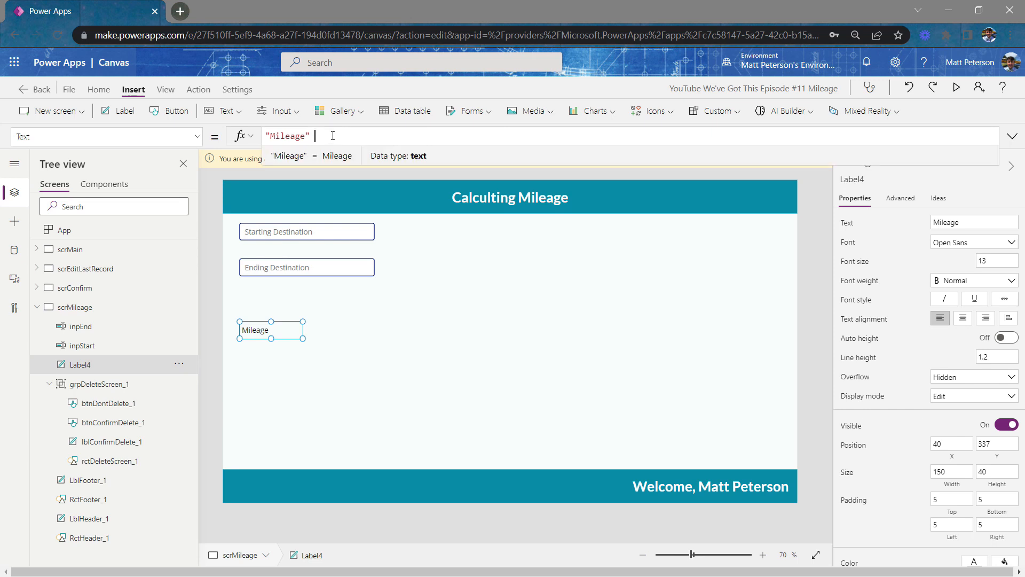
text(&)
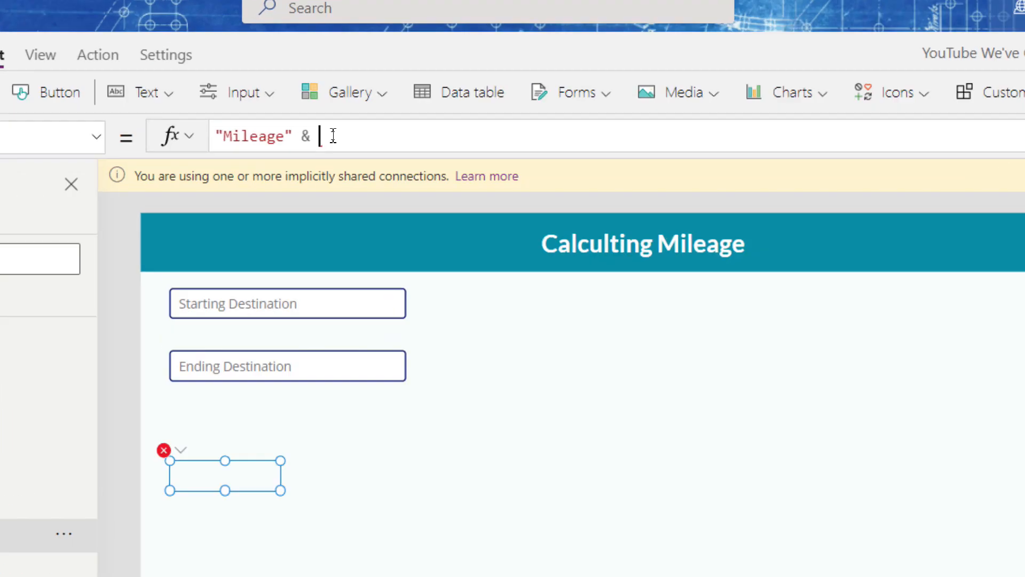
text(bing)
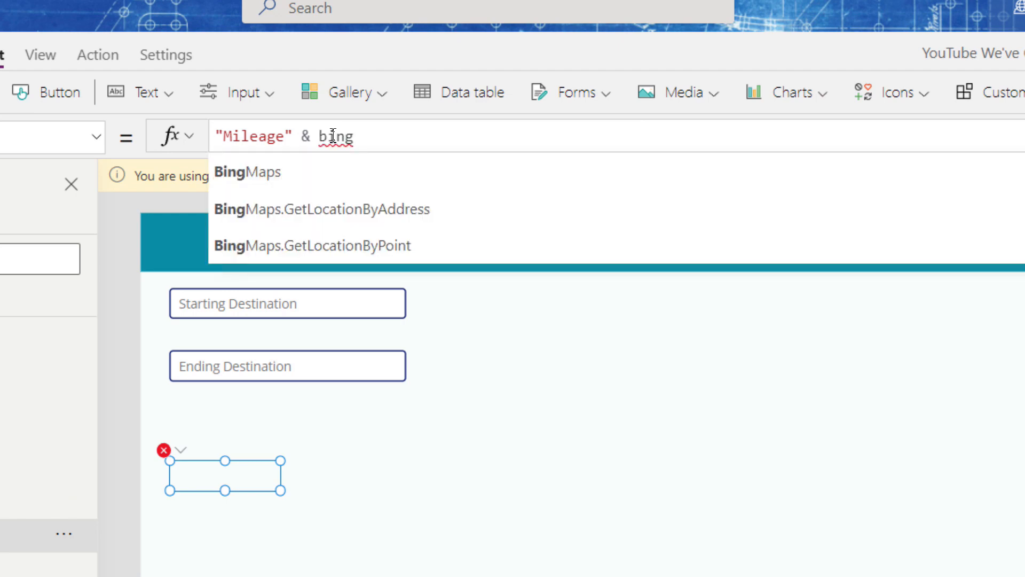
click(247, 171)
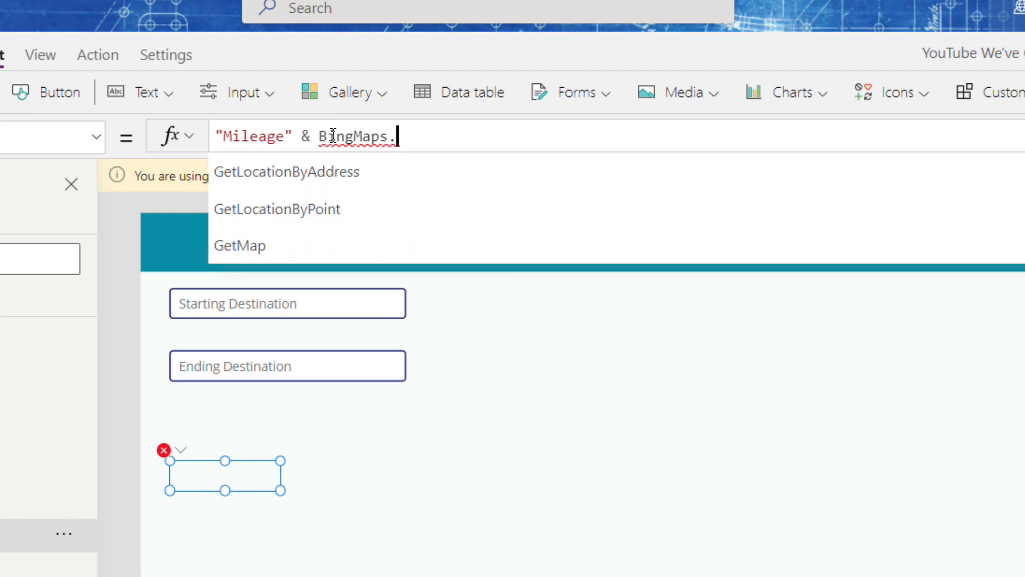
text(get)
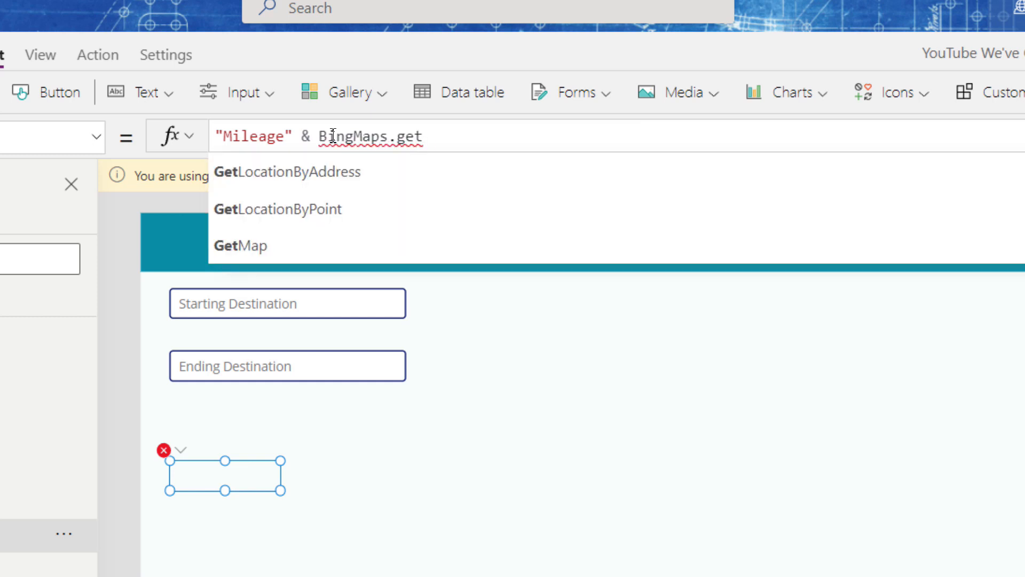
text(r)
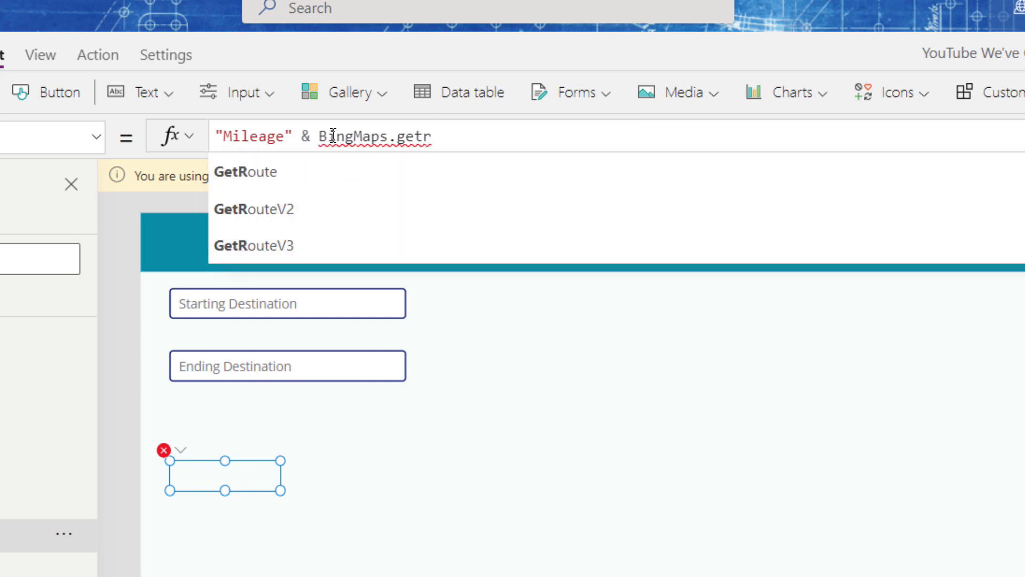
mouse_move(254, 245)
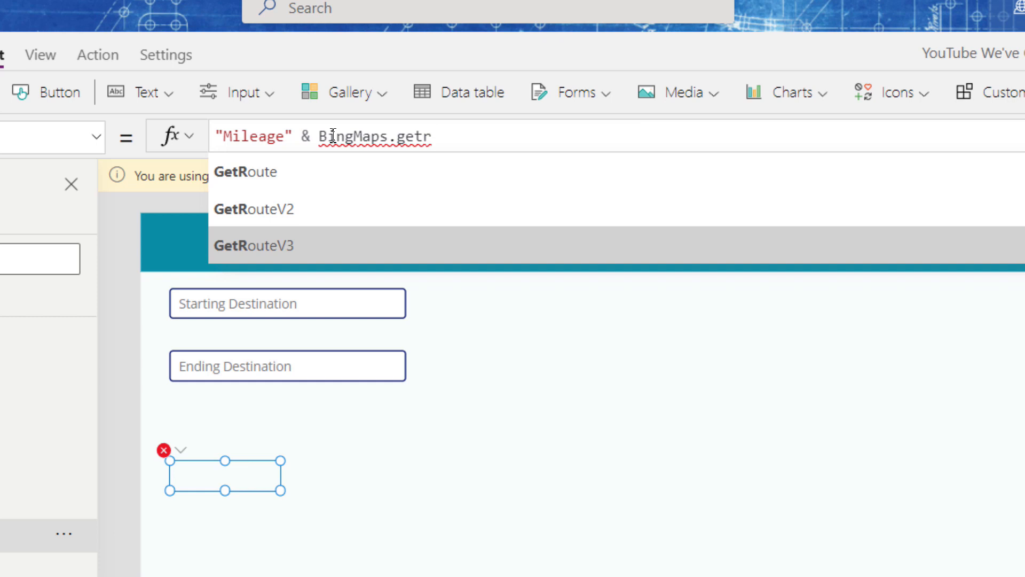
click(253, 245)
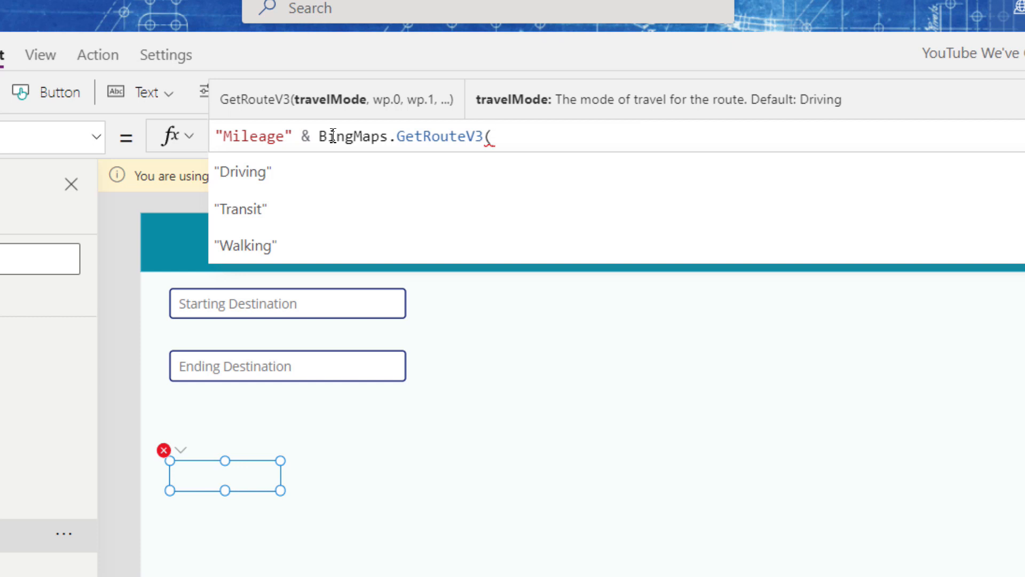
click(242, 171)
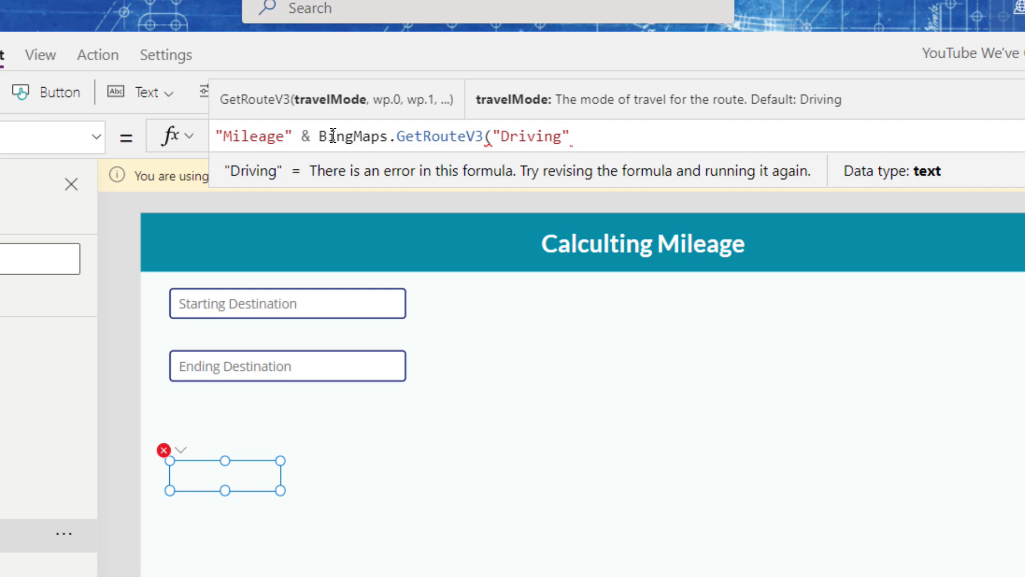
text(,)
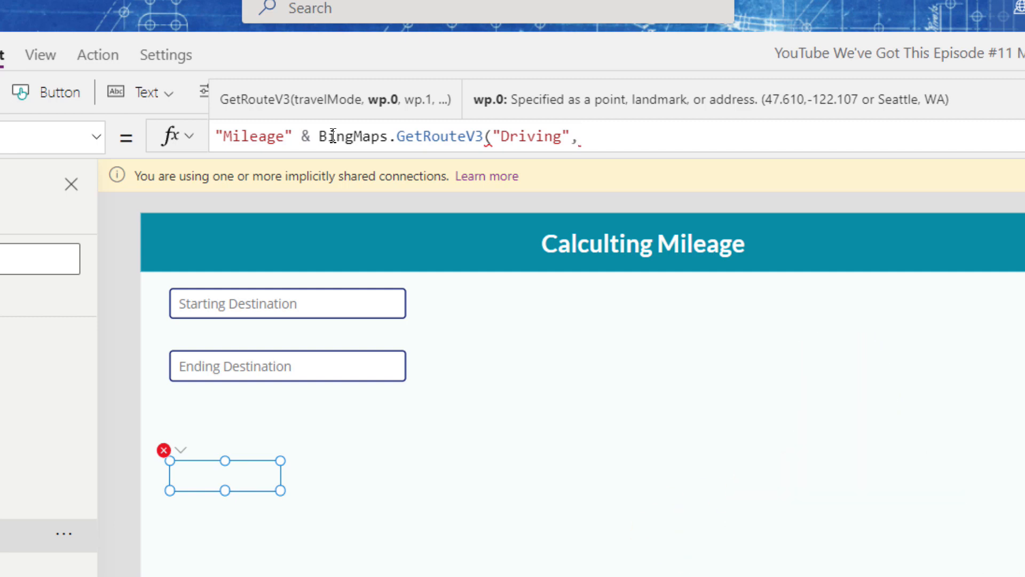
Step: Pass inpStart.Text and inpEnd.Text as waypoints with distanceUnit "Mile" to GetRouteV3
text(in)
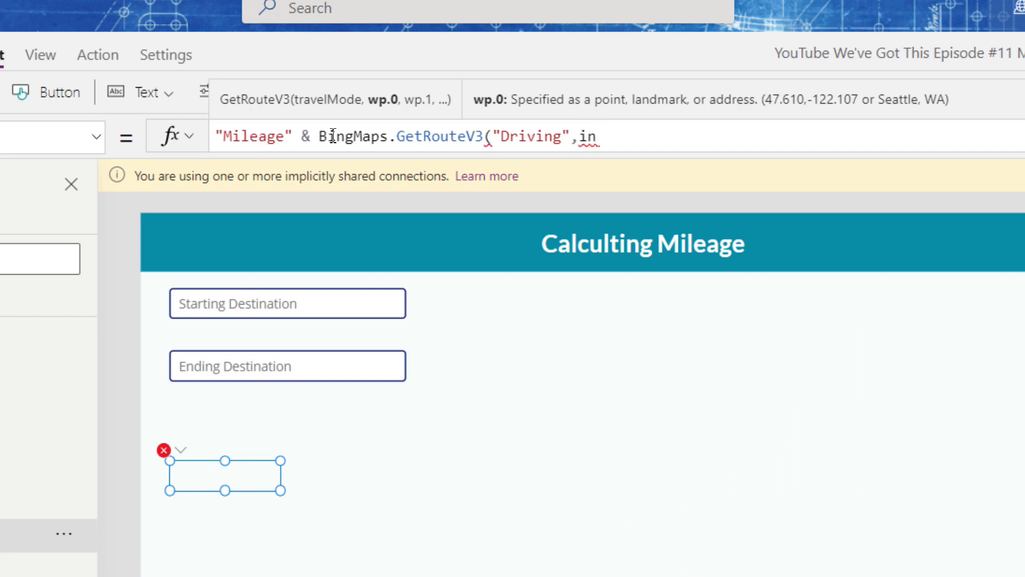
text(inp)
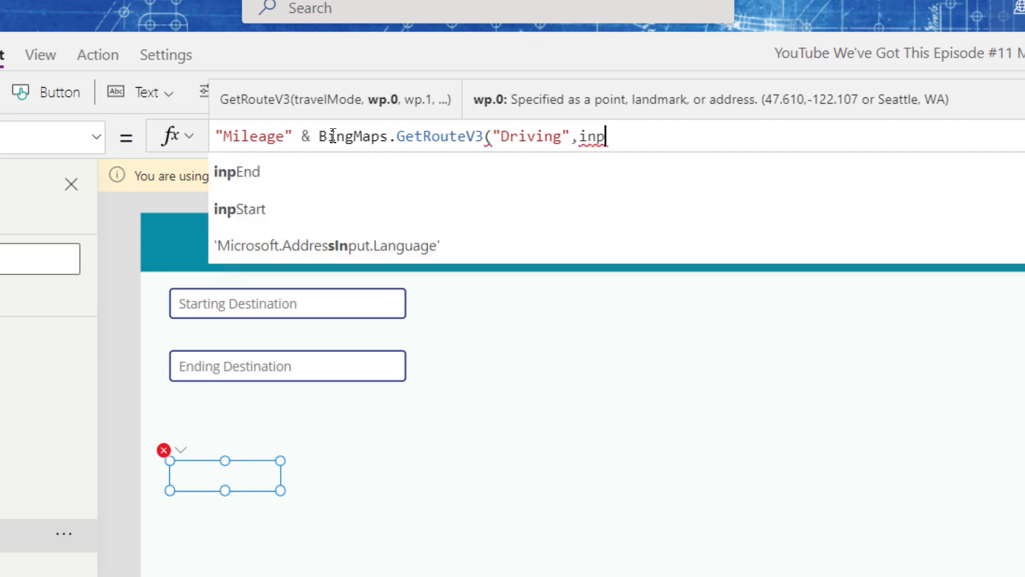
click(240, 210)
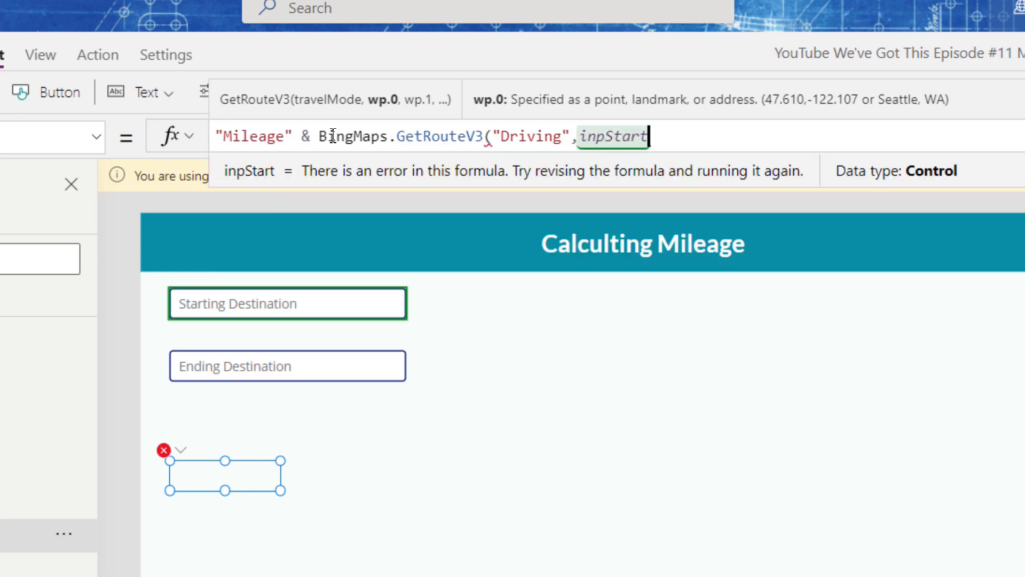
text(.t)
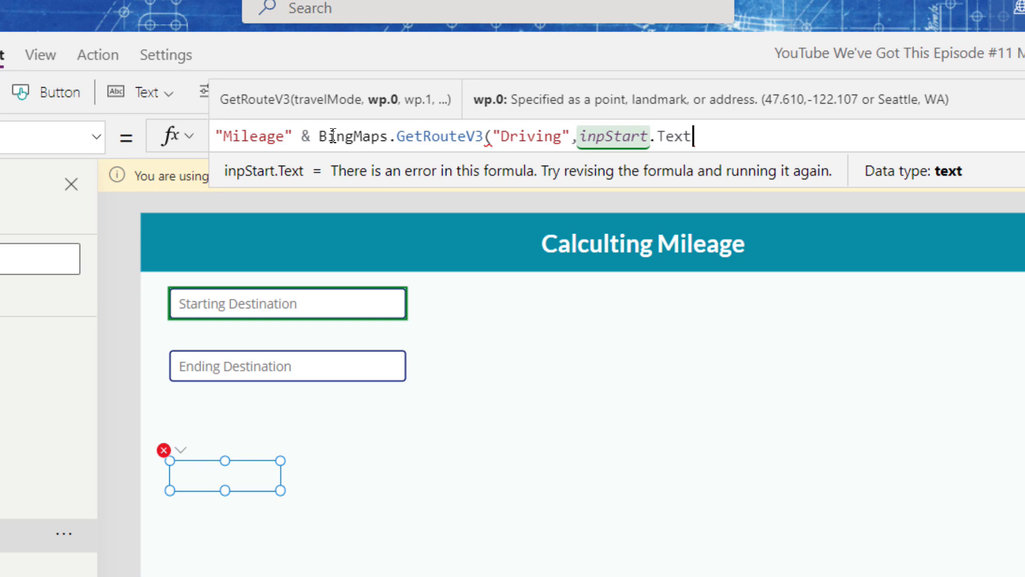
text(,)
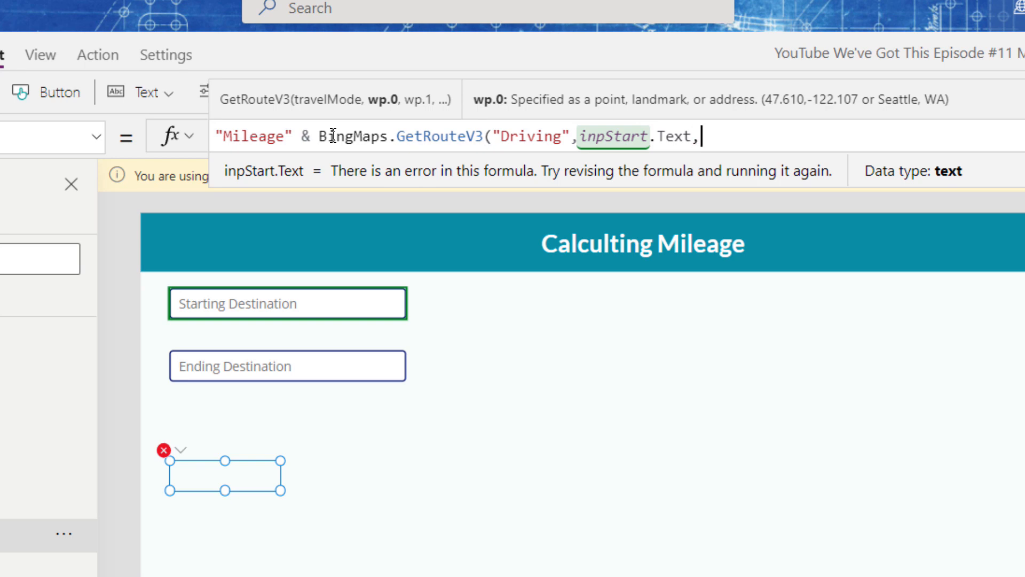
text(,inpEnd)
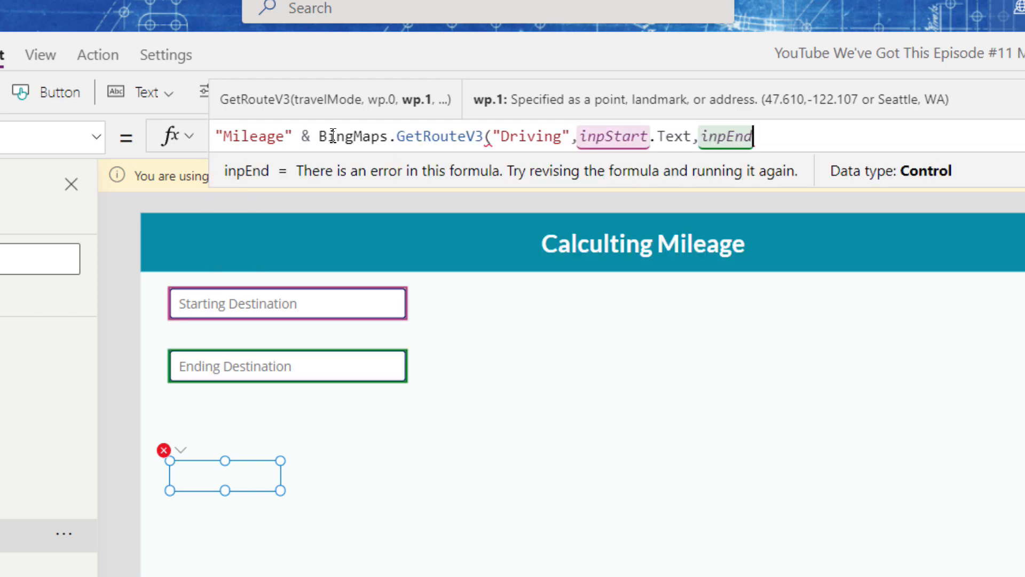
text(.Text)
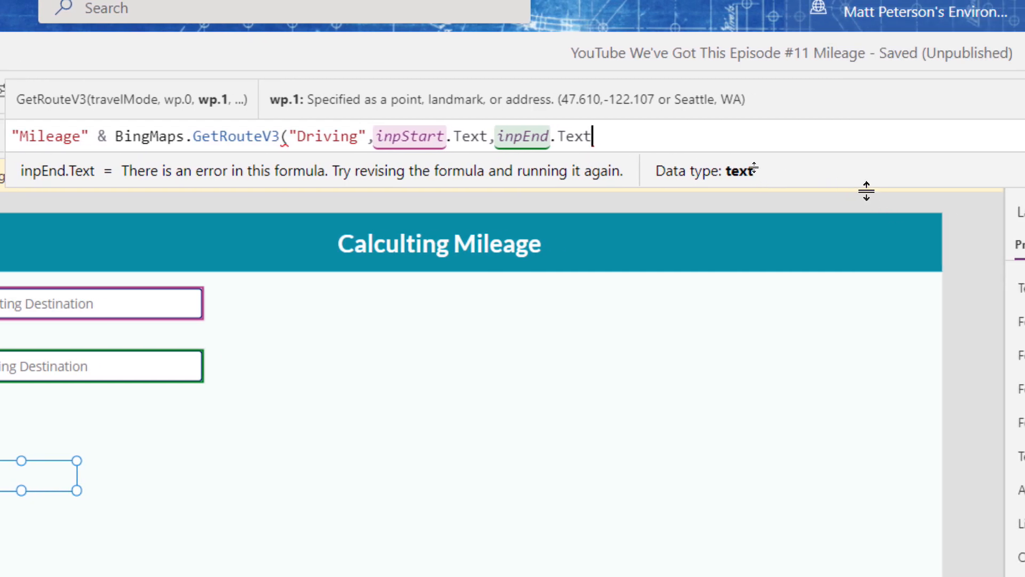
text(,{distanceUnit:)
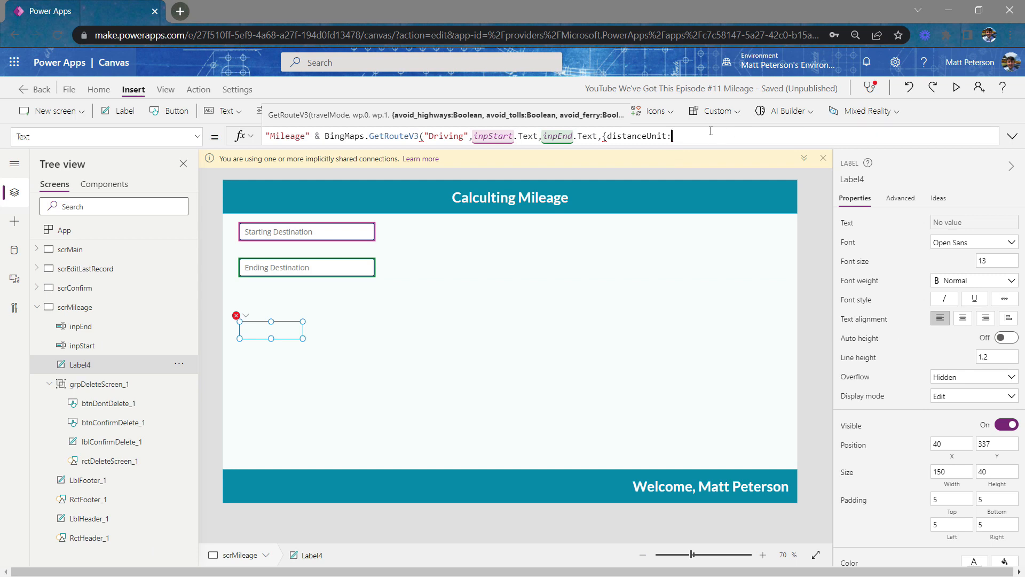
text(mi)
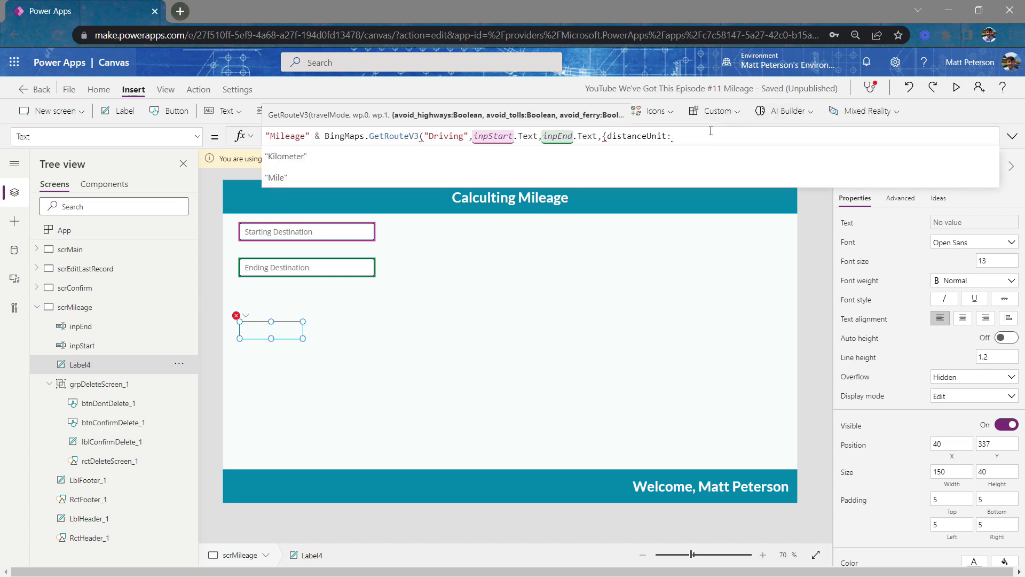
click(276, 178)
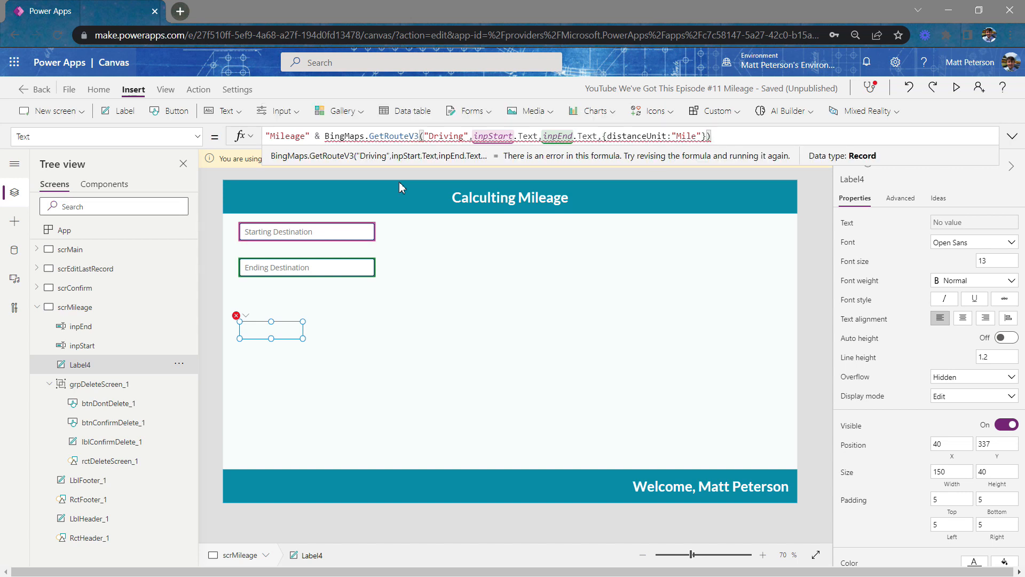
mouse_move(327, 248)
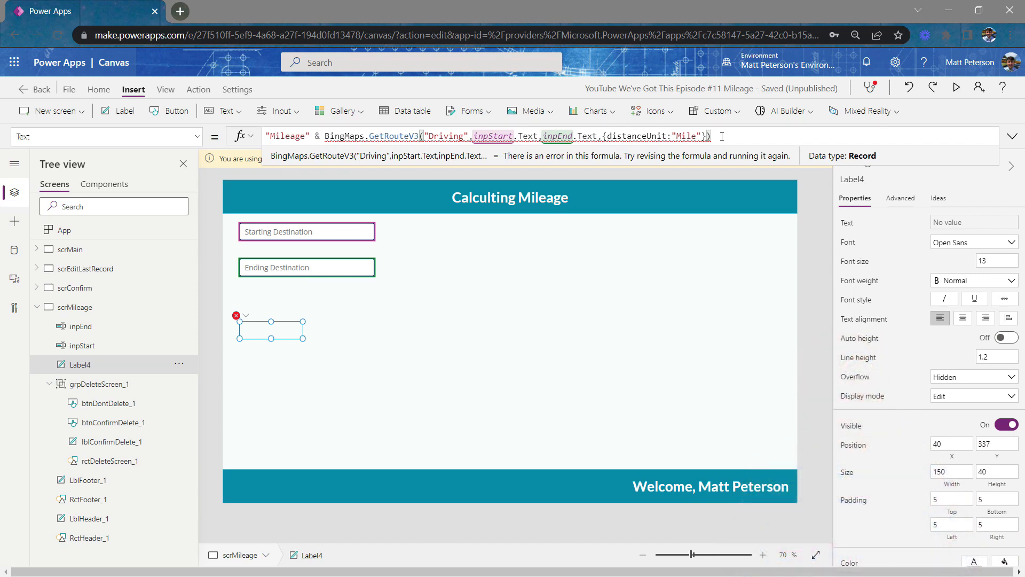
Step: Append .travelDistance to the GetRouteV3 call in the label's formula
text(.)
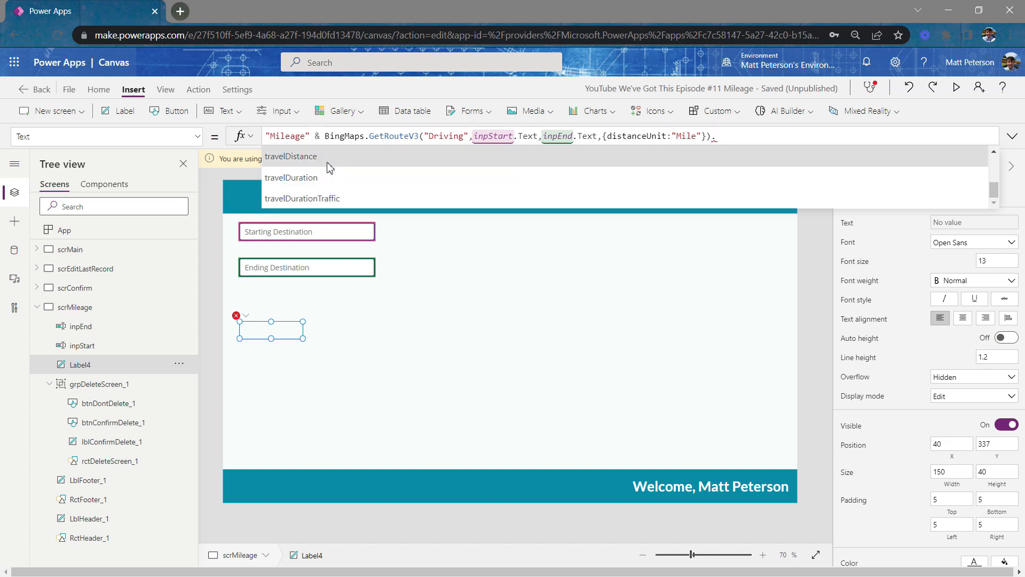
click(290, 156)
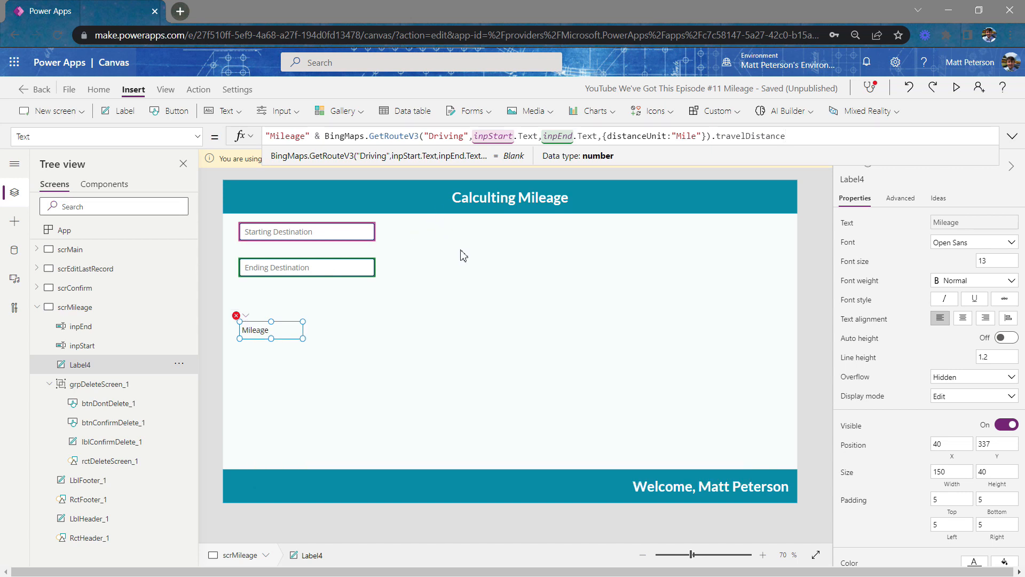
mouse_move(473, 257)
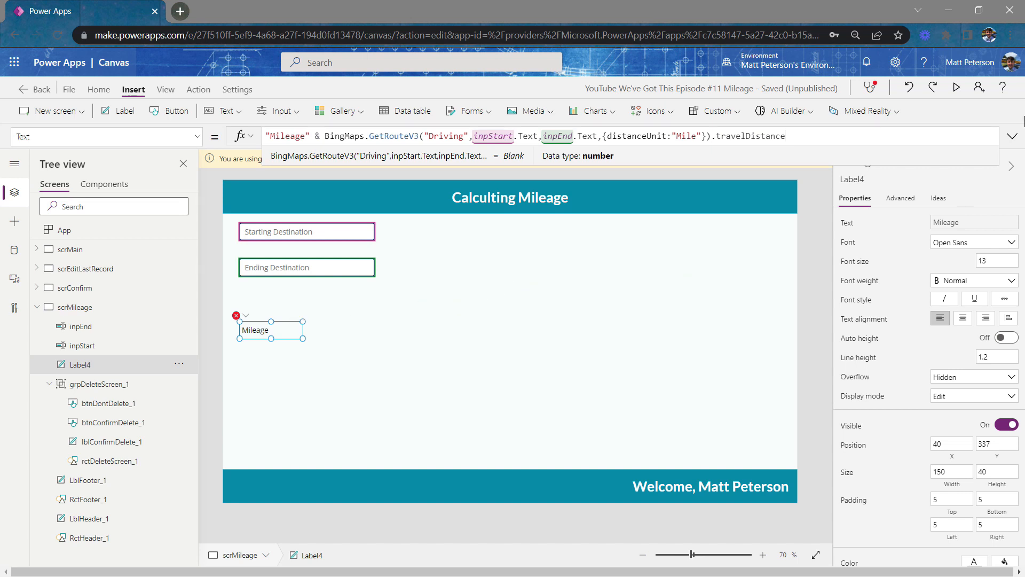
mouse_move(955, 87)
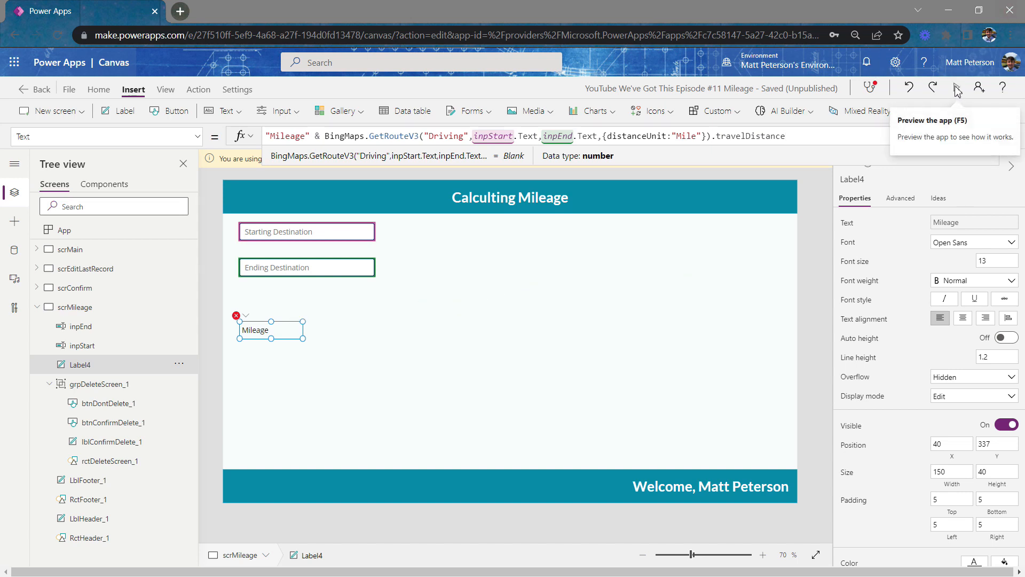
Step: Preview the app and enter a Pennsylvania Ave NW starting address
click(956, 89)
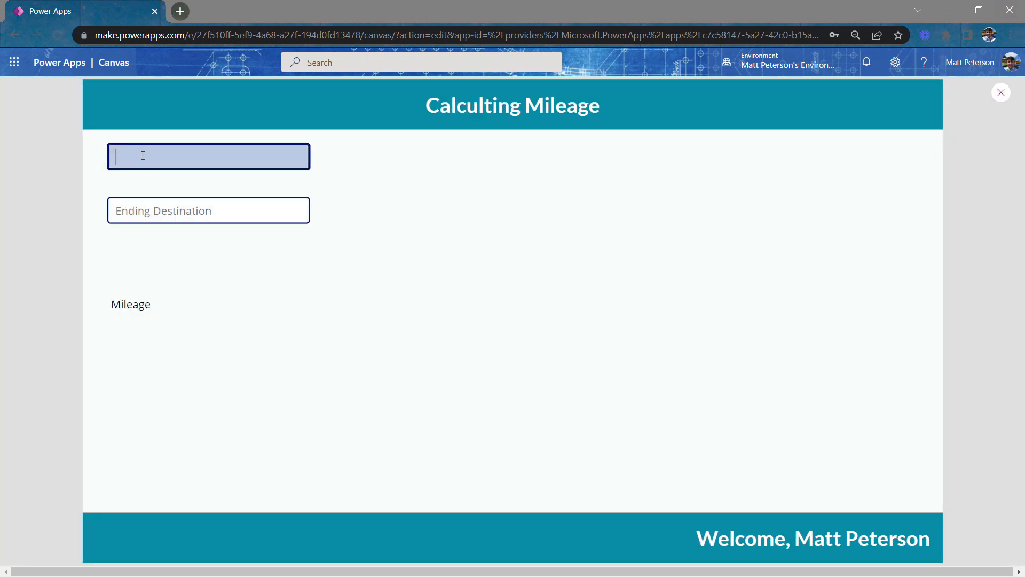
text(1600 P)
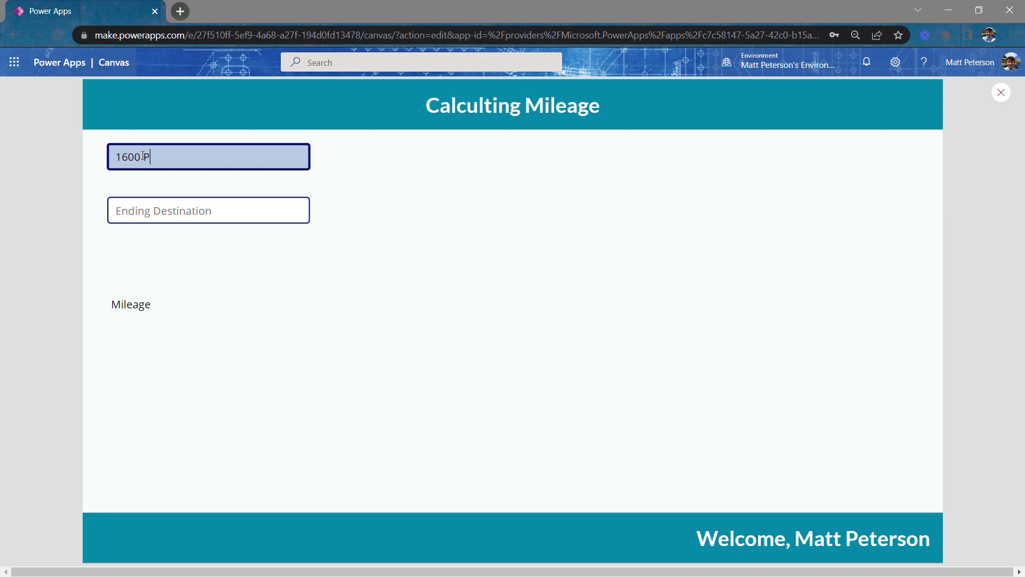
text(ennsyv)
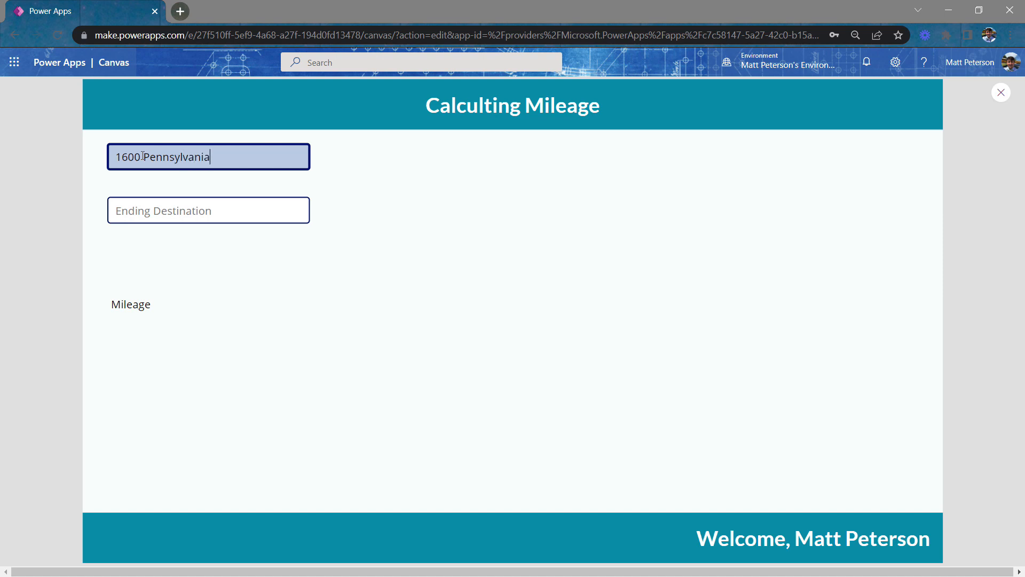
text(A)
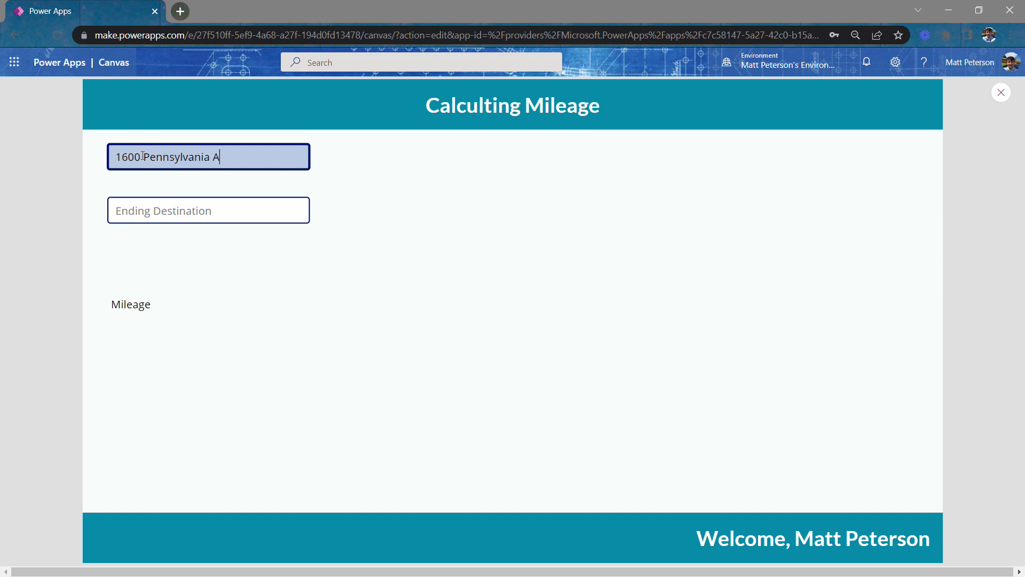
text(ve NW, Washington DC, 2)
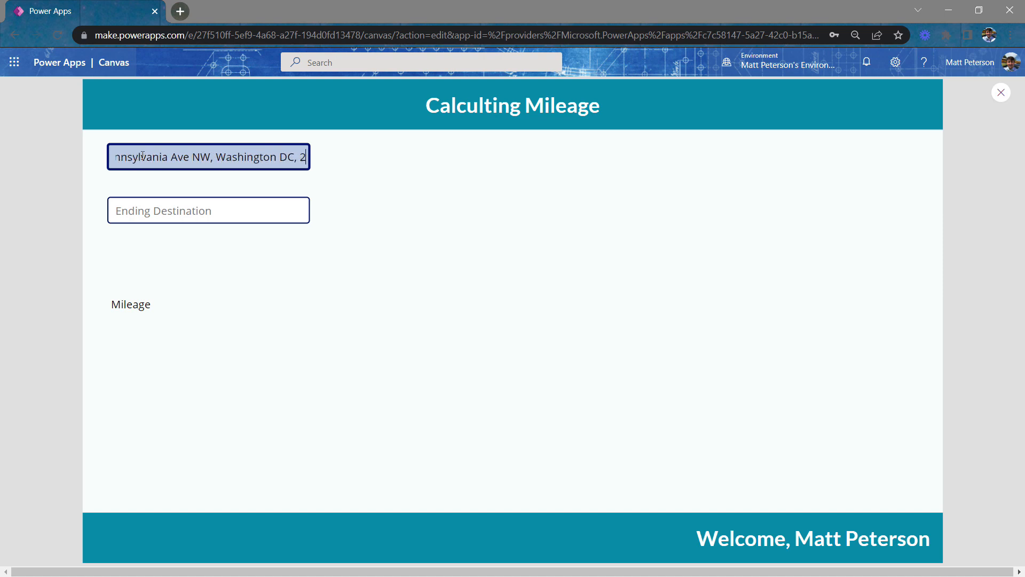
text(055)
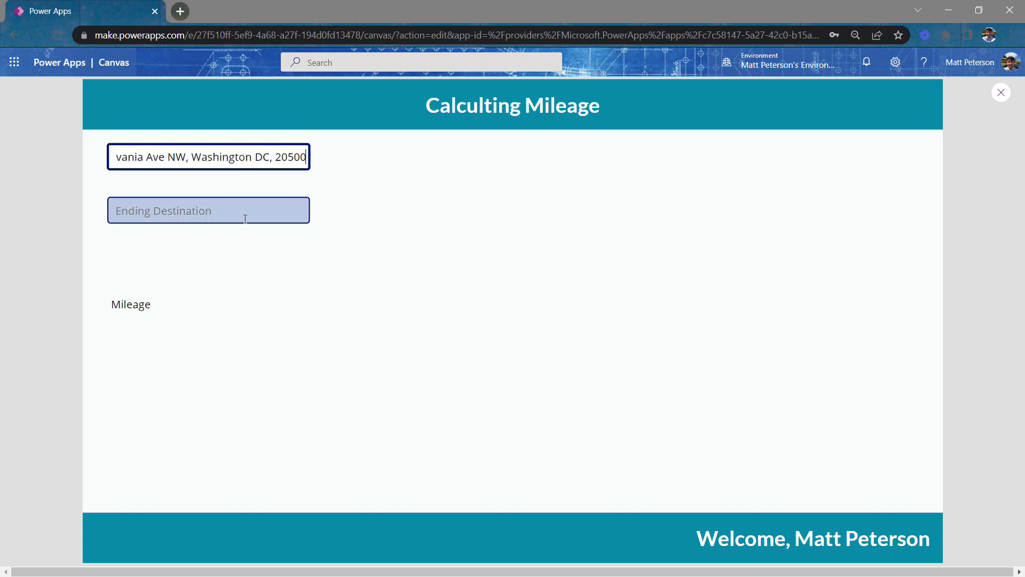
click(208, 210)
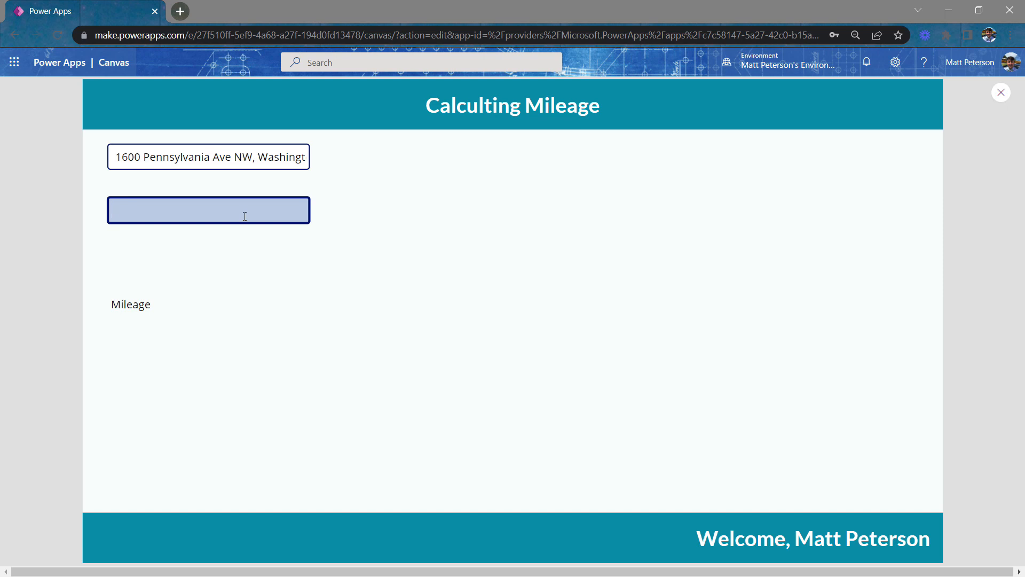
text(7175)
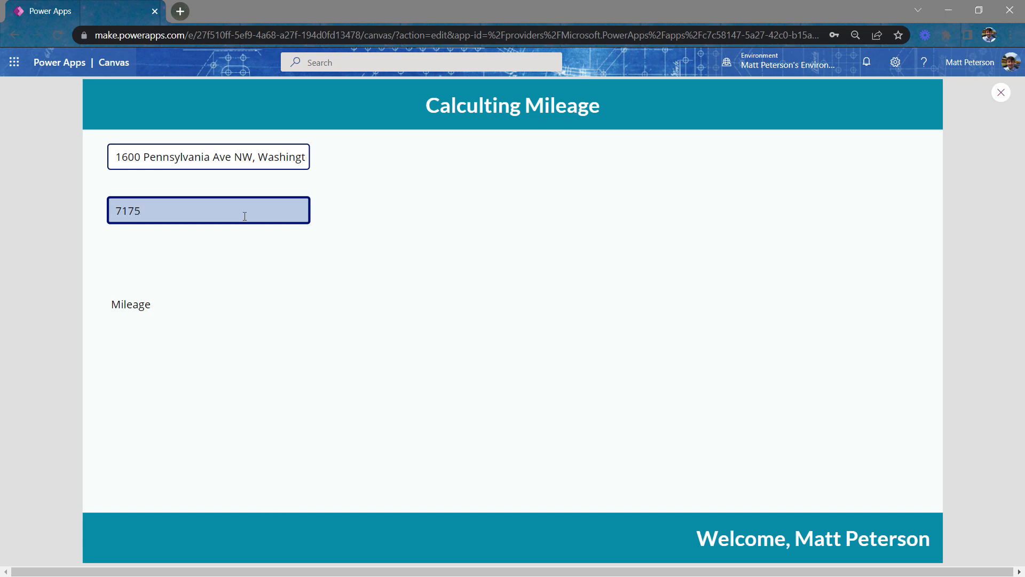
text(US-17)
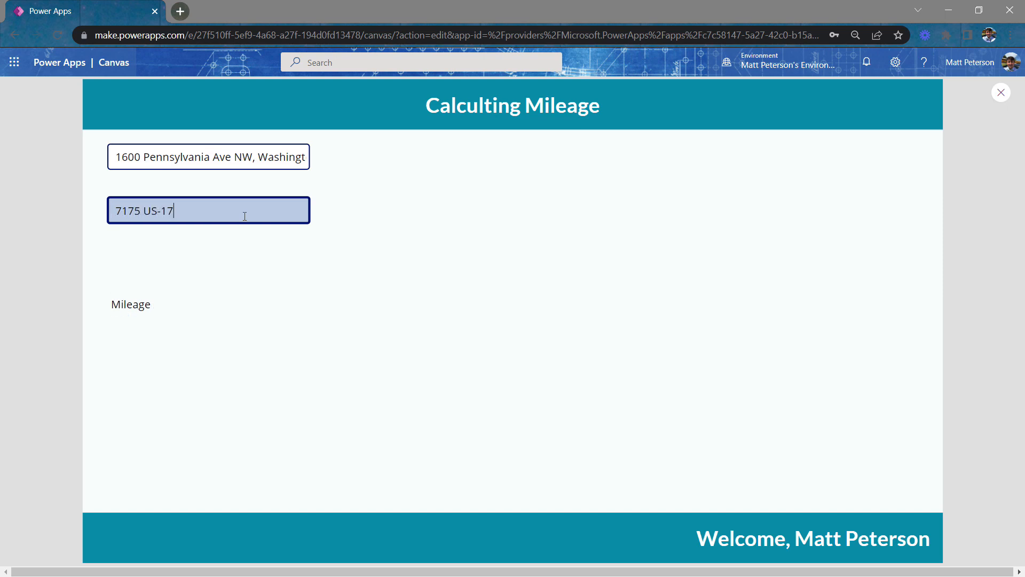
text(Fe)
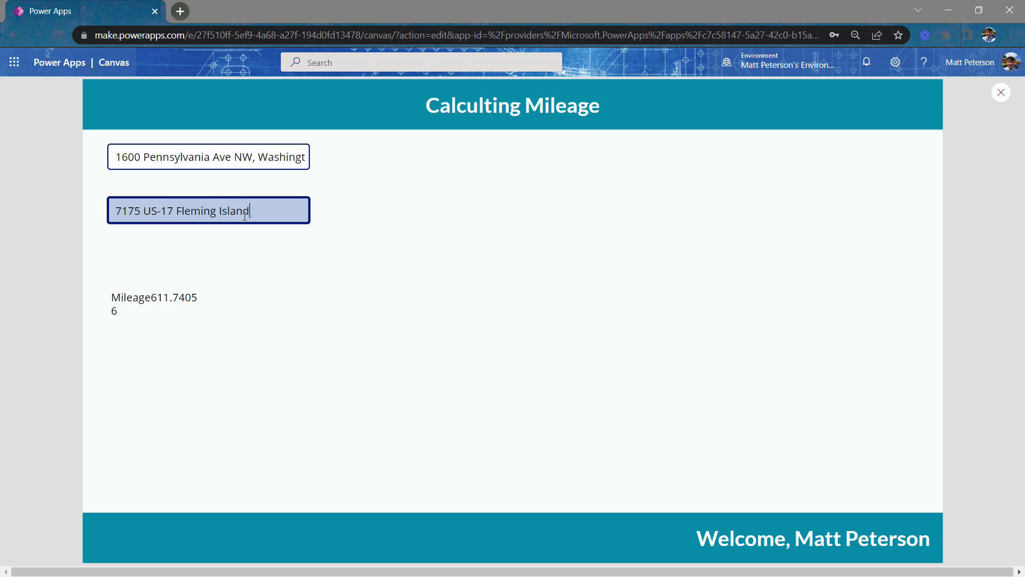
text(, FL 3)
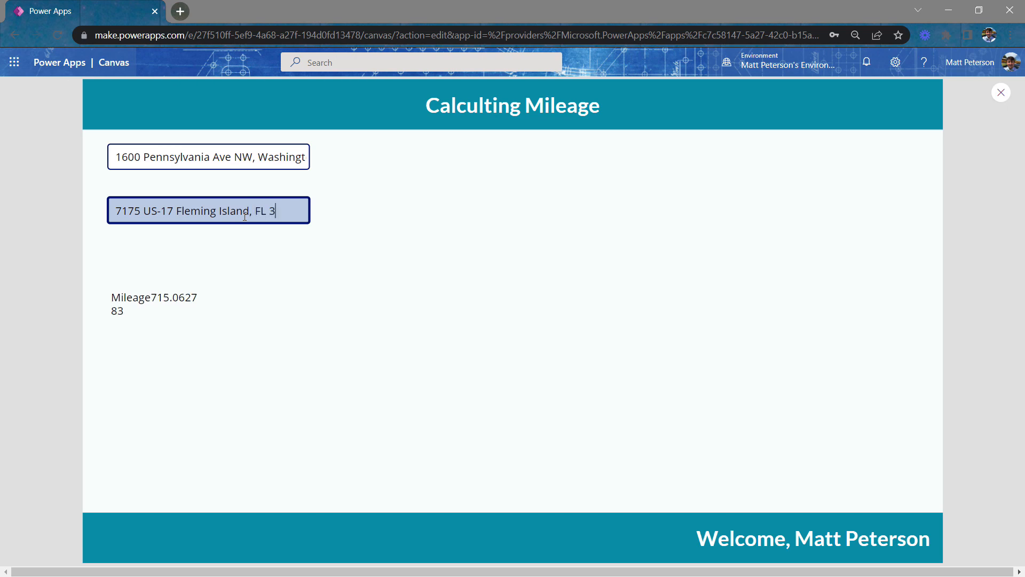
text(2003)
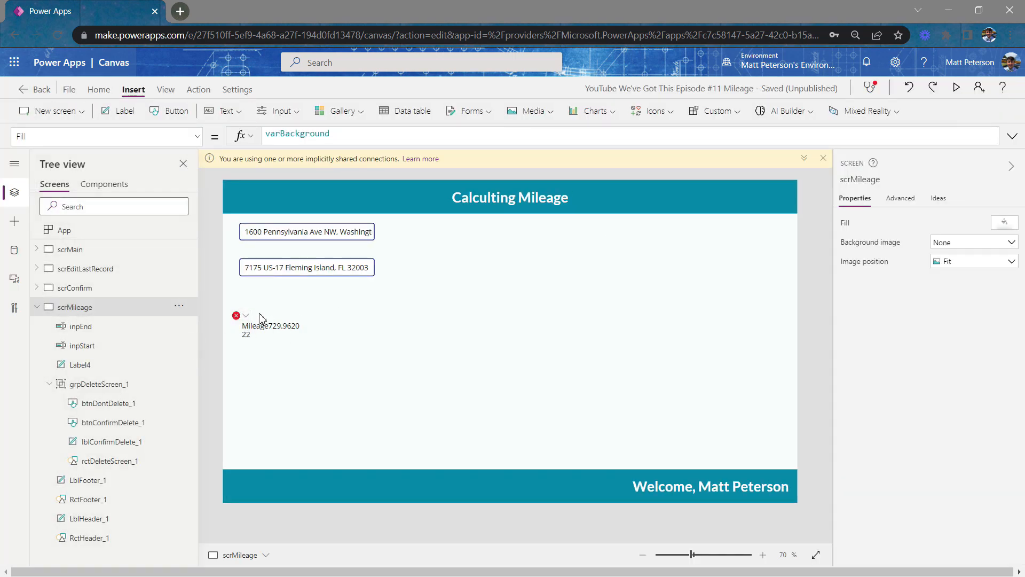
Step: Wrap the label formula in If(IsBlank(inpStart) || IsBlank(inpEnd), "Location Is Missing For Mileage", …)
click(270, 325)
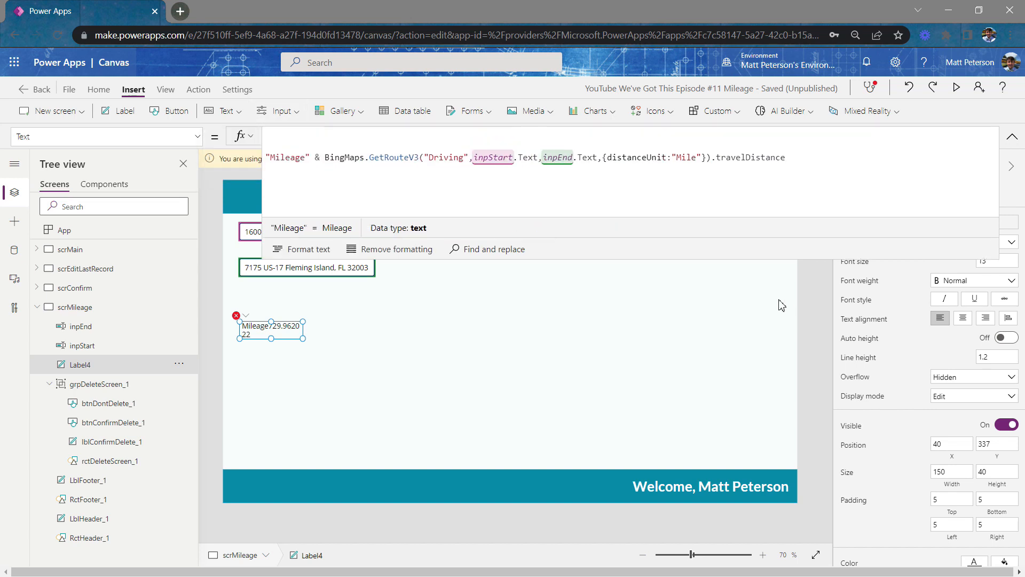
text(If()
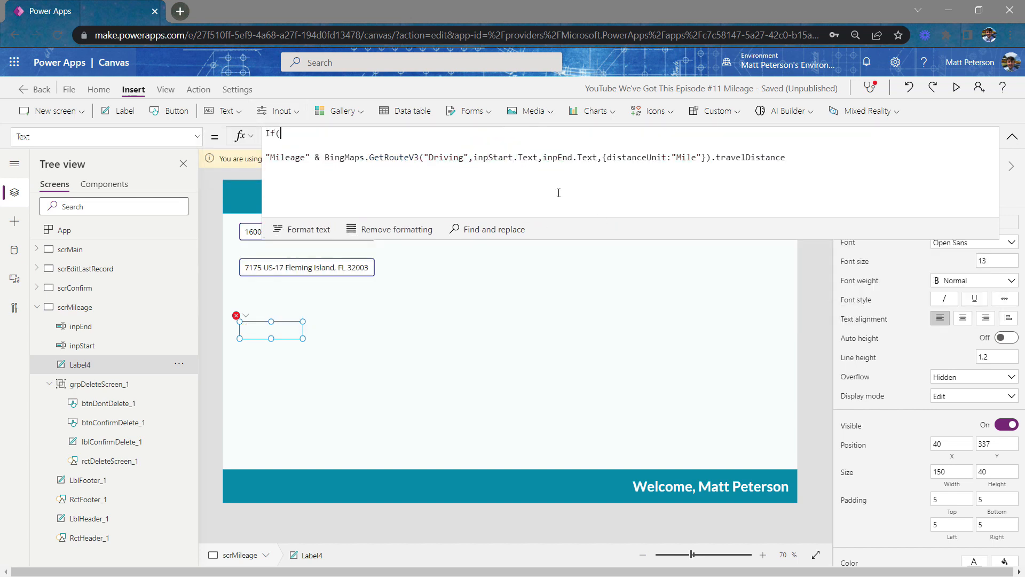
text(isb)
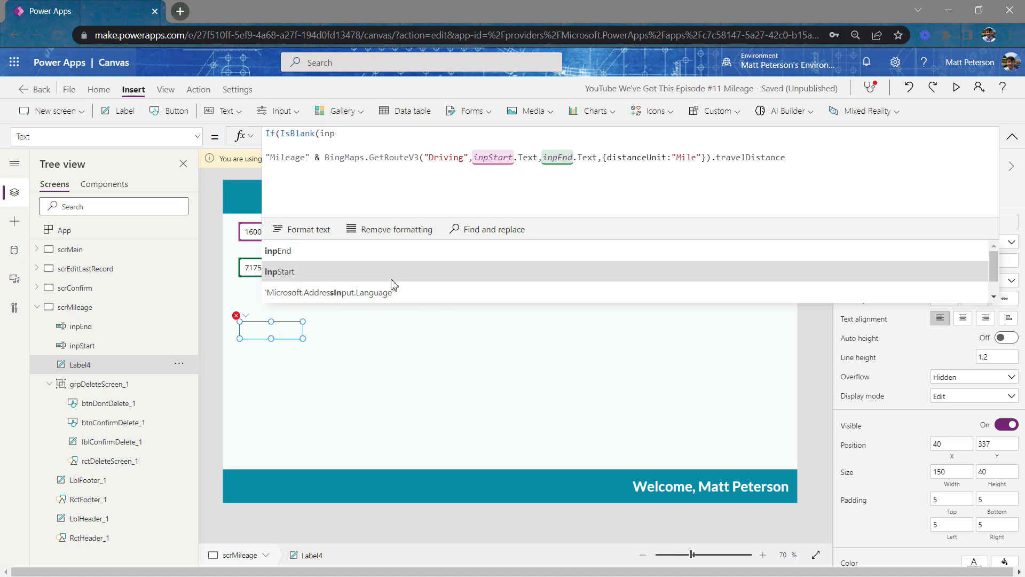
click(279, 271)
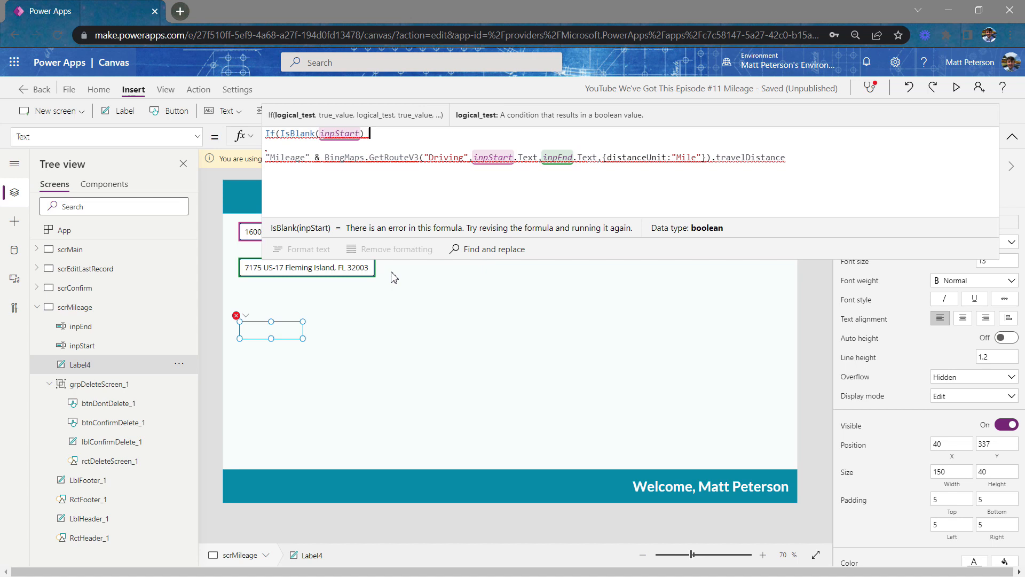
text(|| isl)
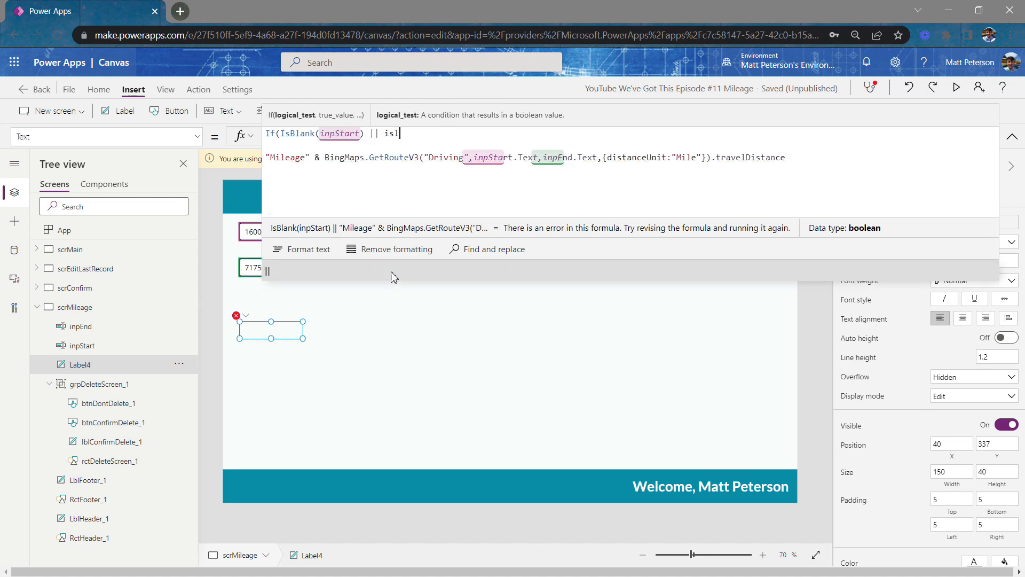
text(IsBlank()
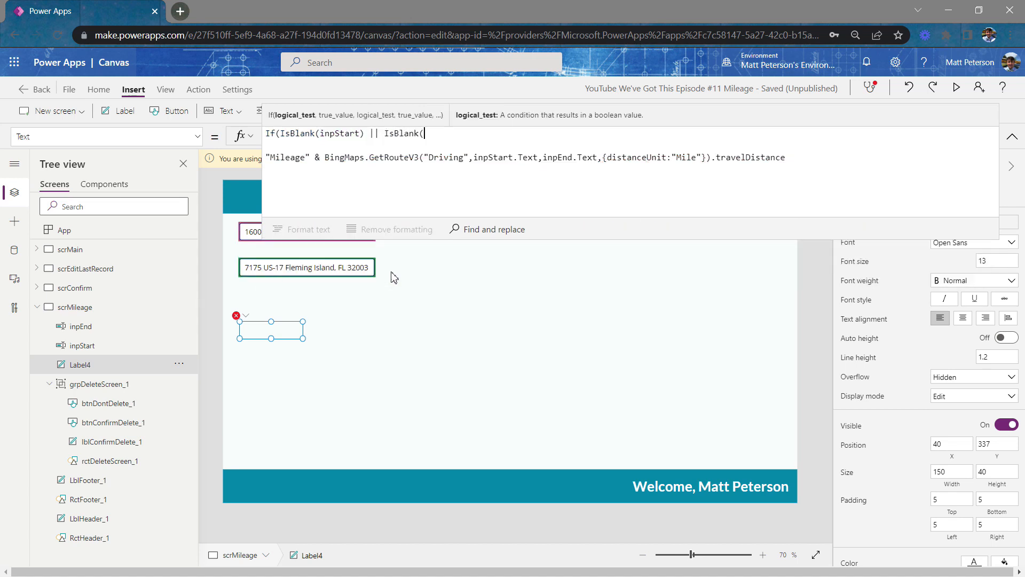
text(inp)
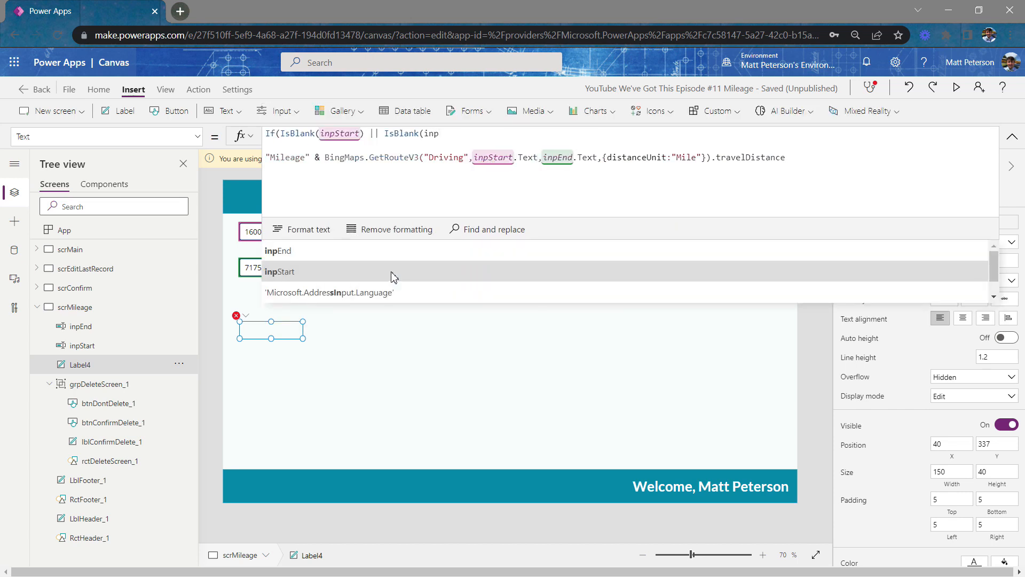
click(277, 250)
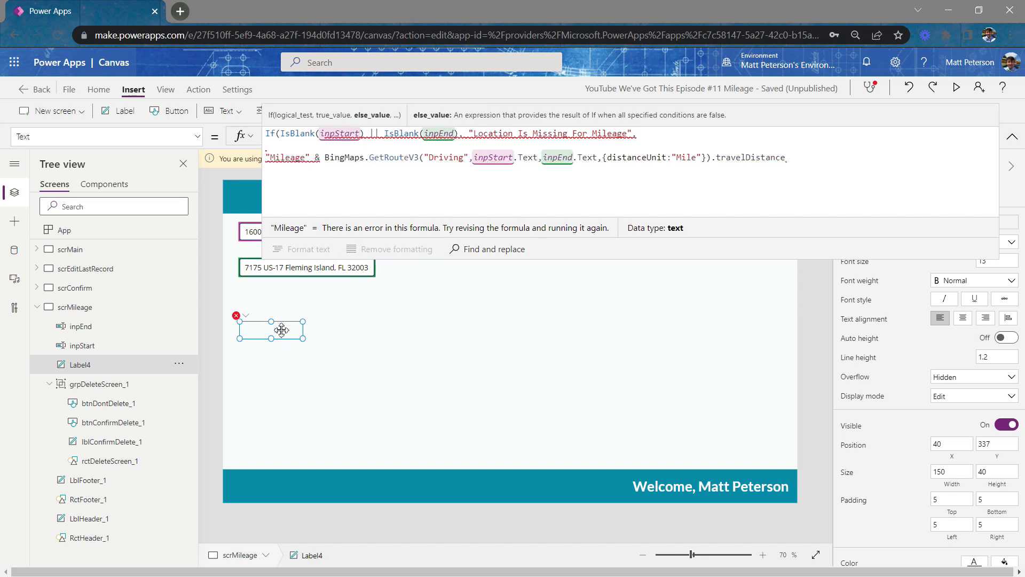
mouse_move(990, 181)
text())
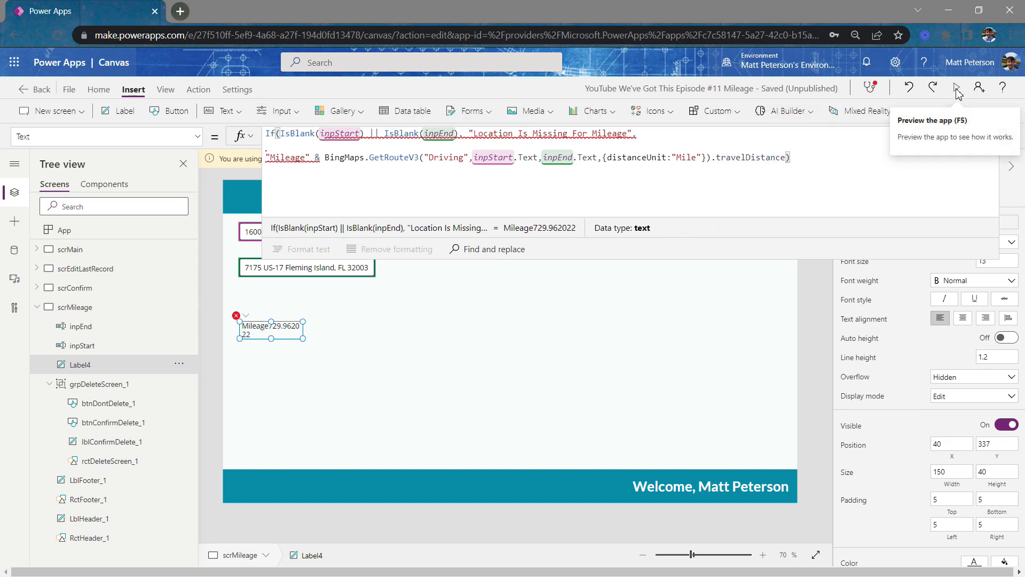
Step: Preview with Starting Destination cleared to see 'Location Is Missing For Mileage', then exit
click(956, 87)
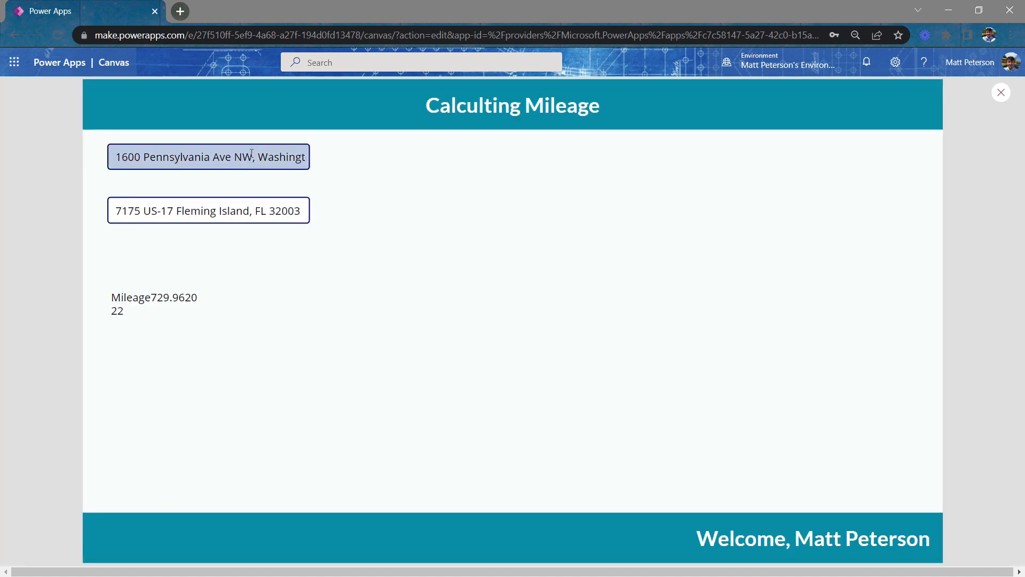
triple_click(207, 156)
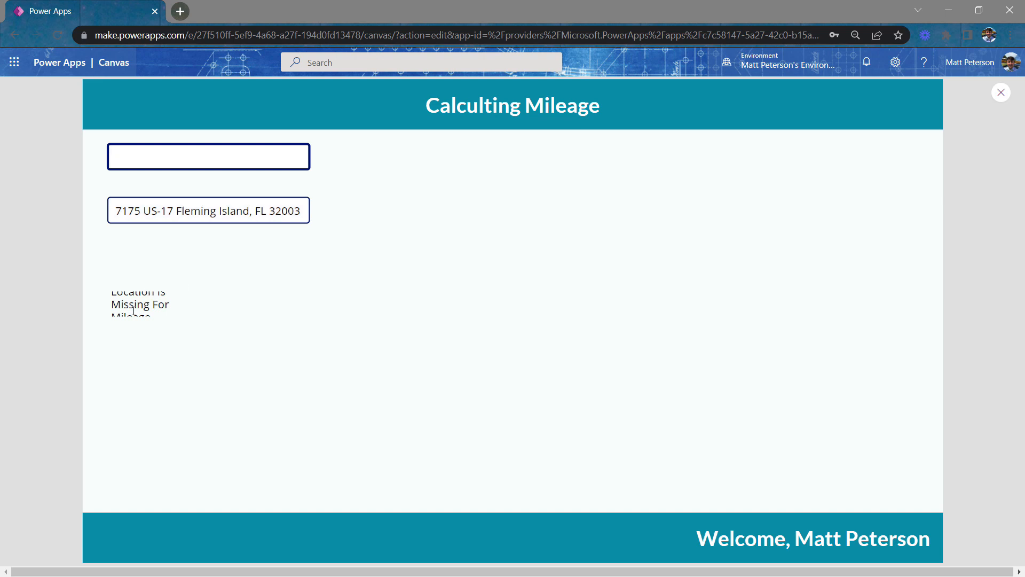
click(208, 156)
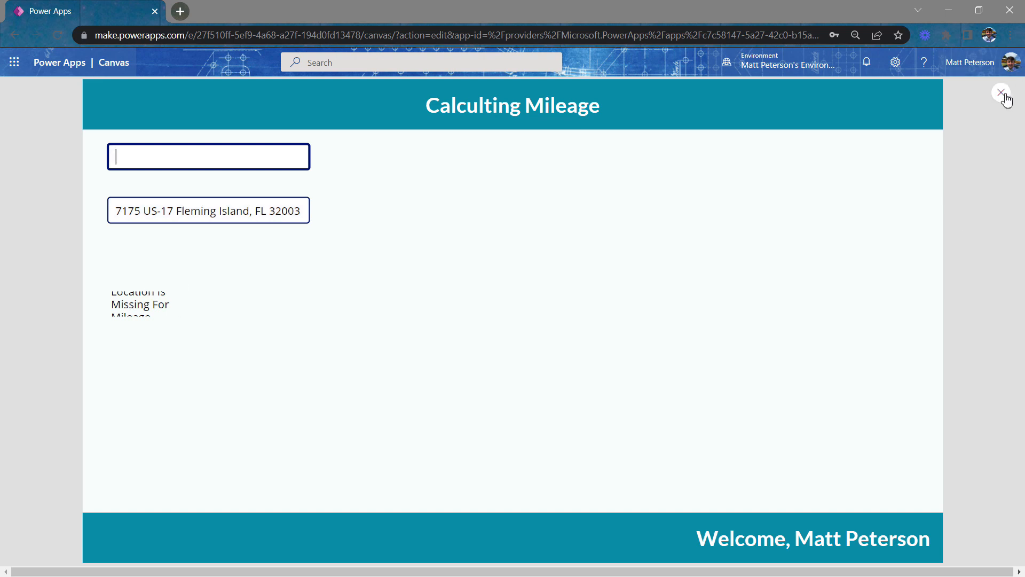
click(999, 91)
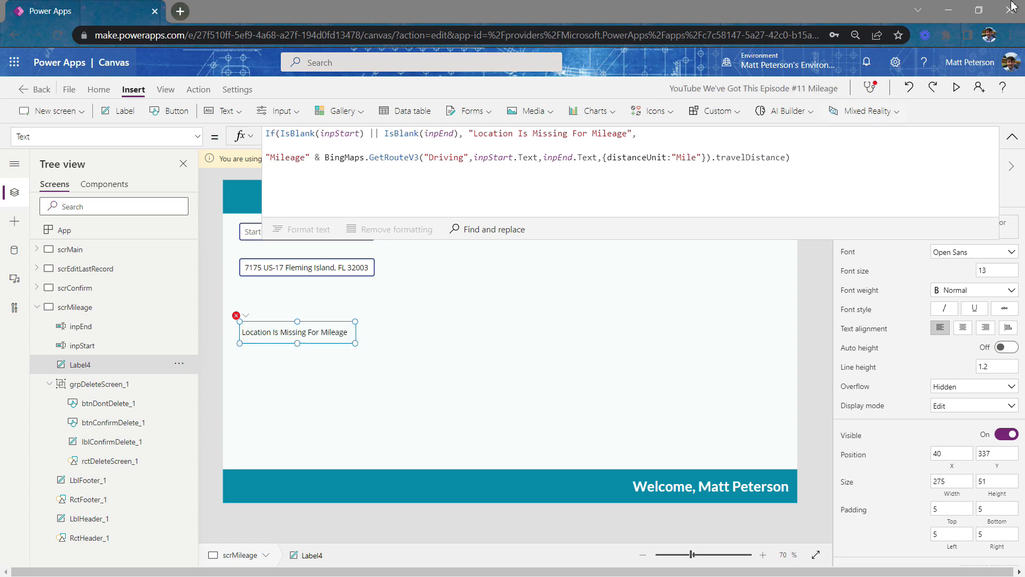
Step: Preview again and retype the Pennsylvania Ave NW, Washington DC 20500 start address
click(955, 87)
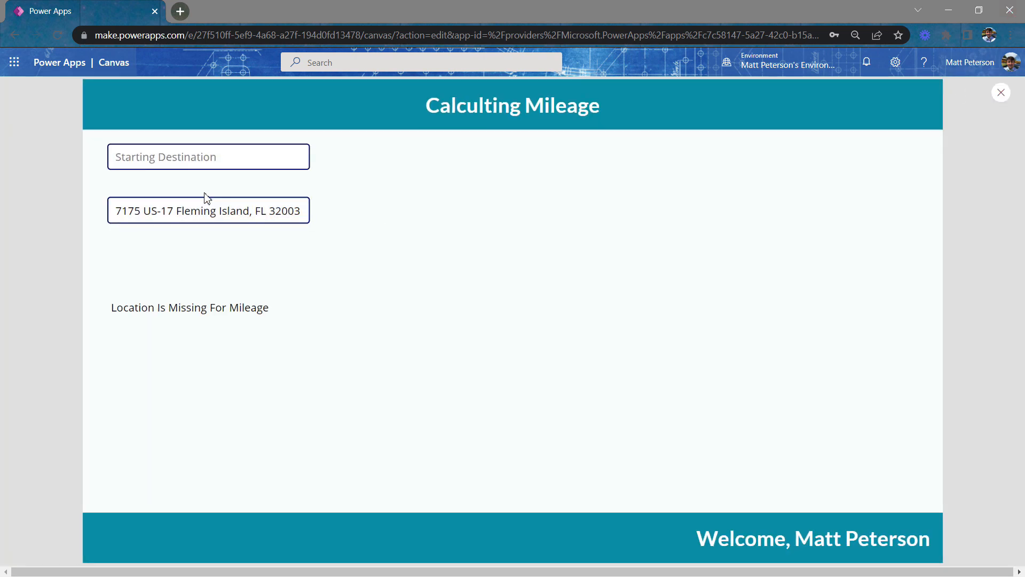
click(208, 157)
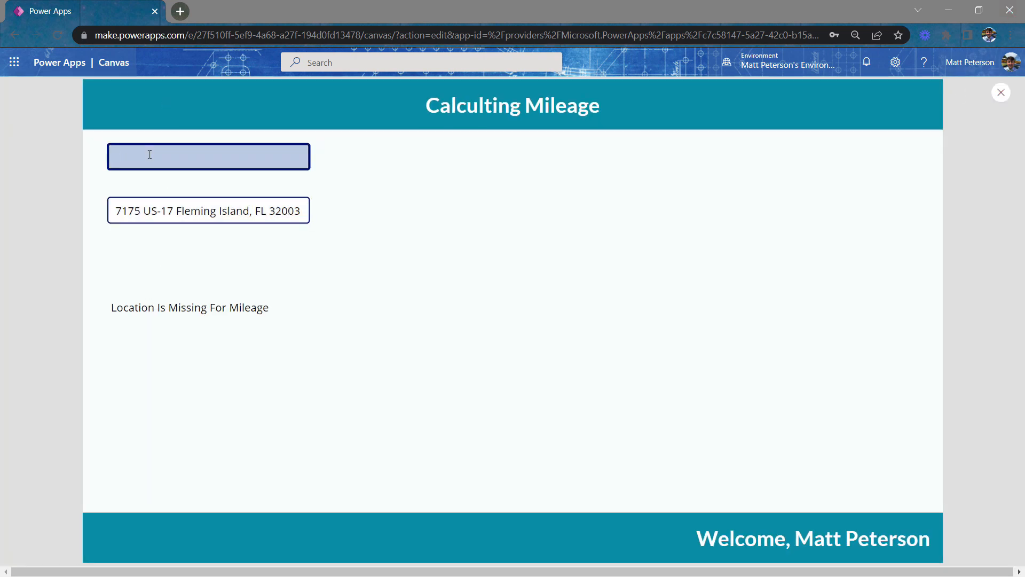
text(vania Ave NW, Washington DC, 20500)
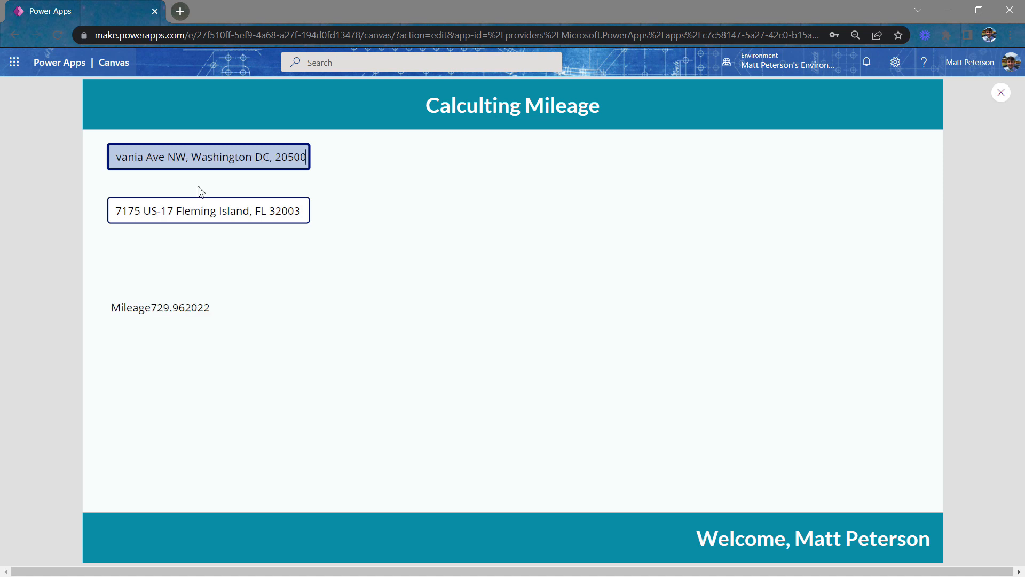